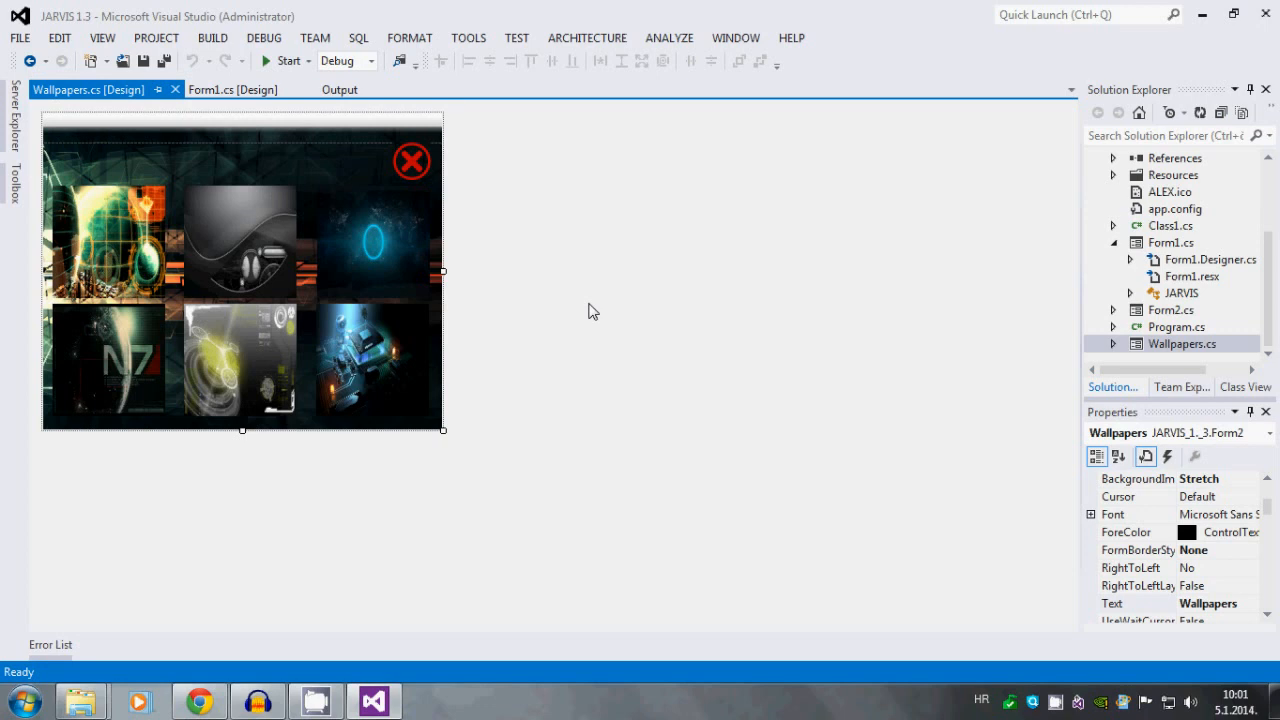
mouse_move(260, 312)
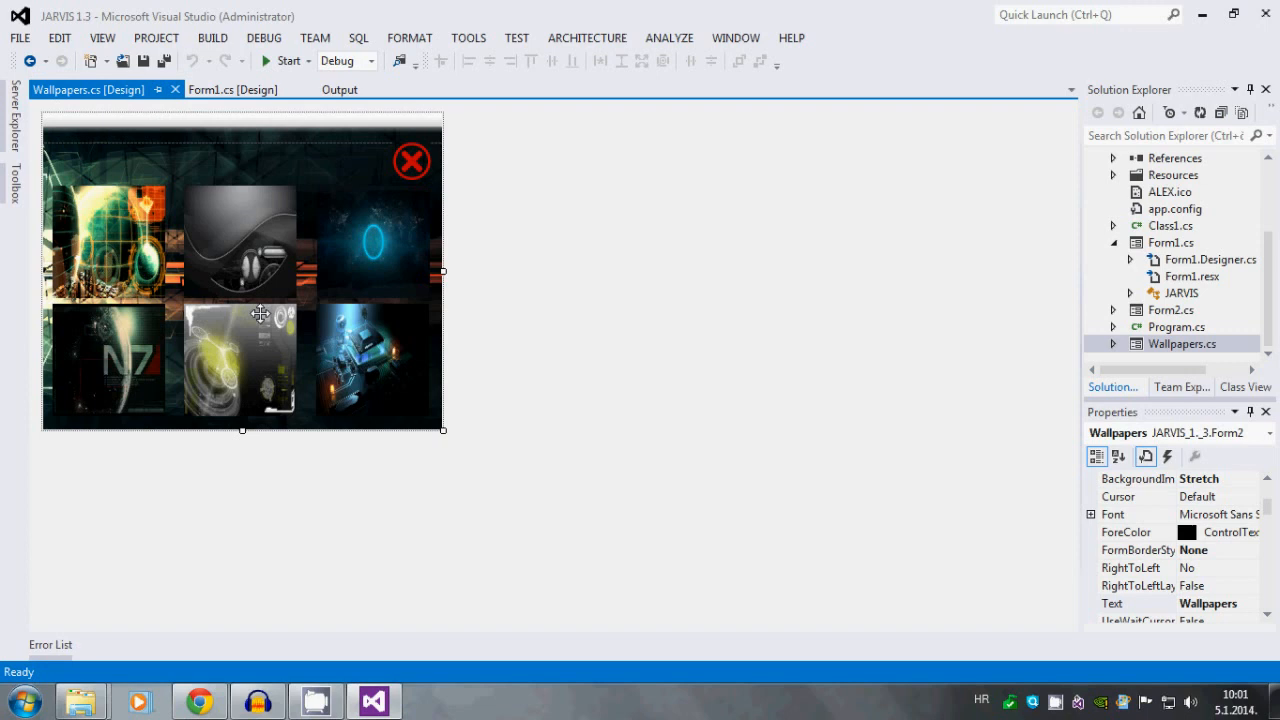
mouse_move(292, 176)
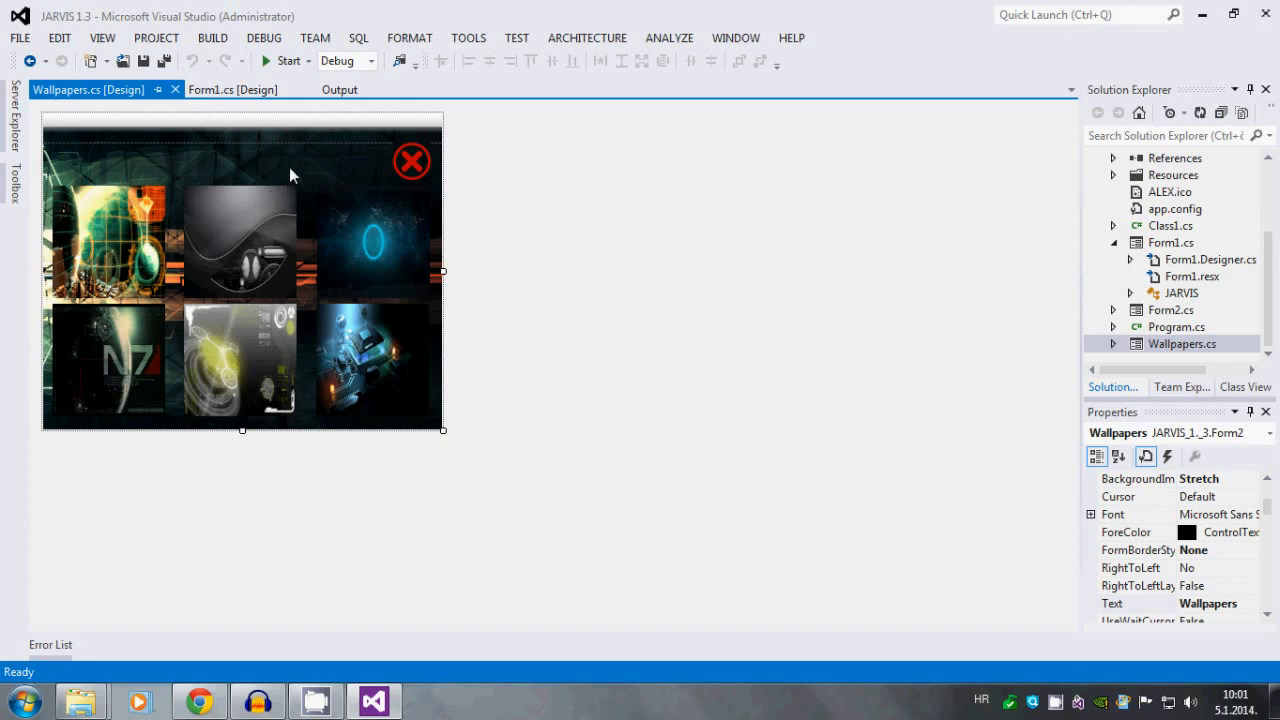
mouse_move(564, 240)
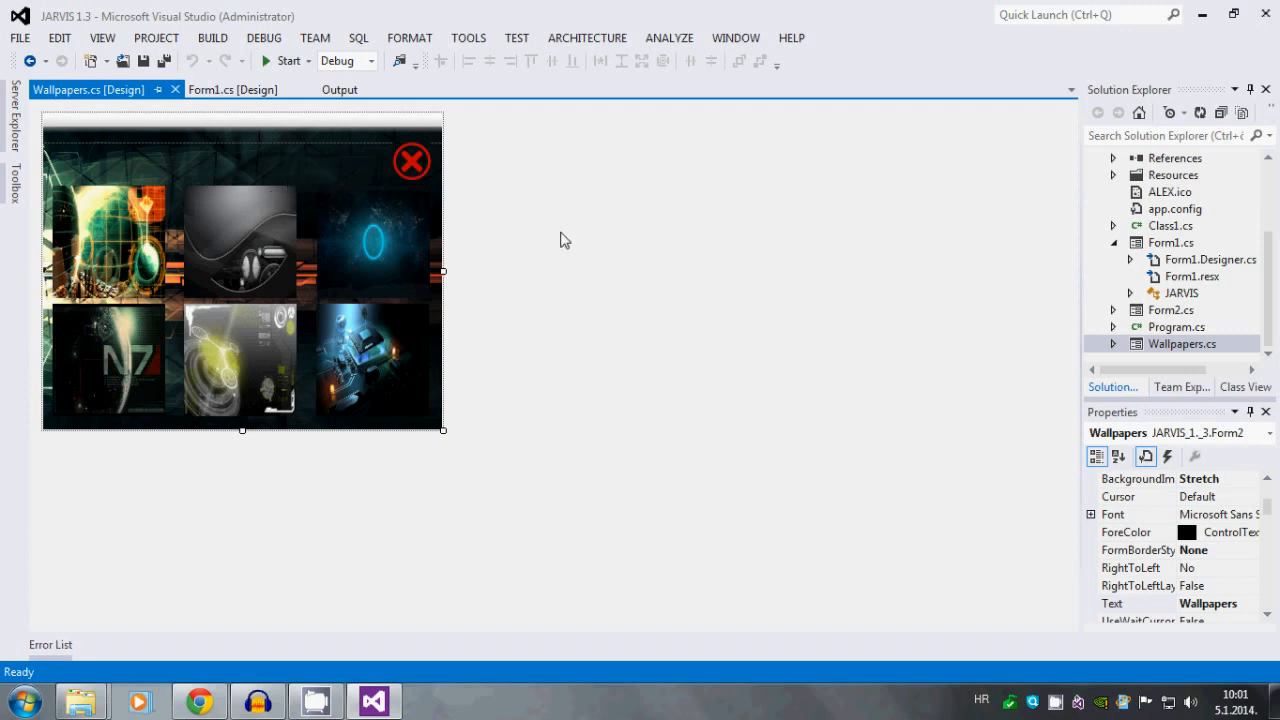
mouse_move(260, 268)
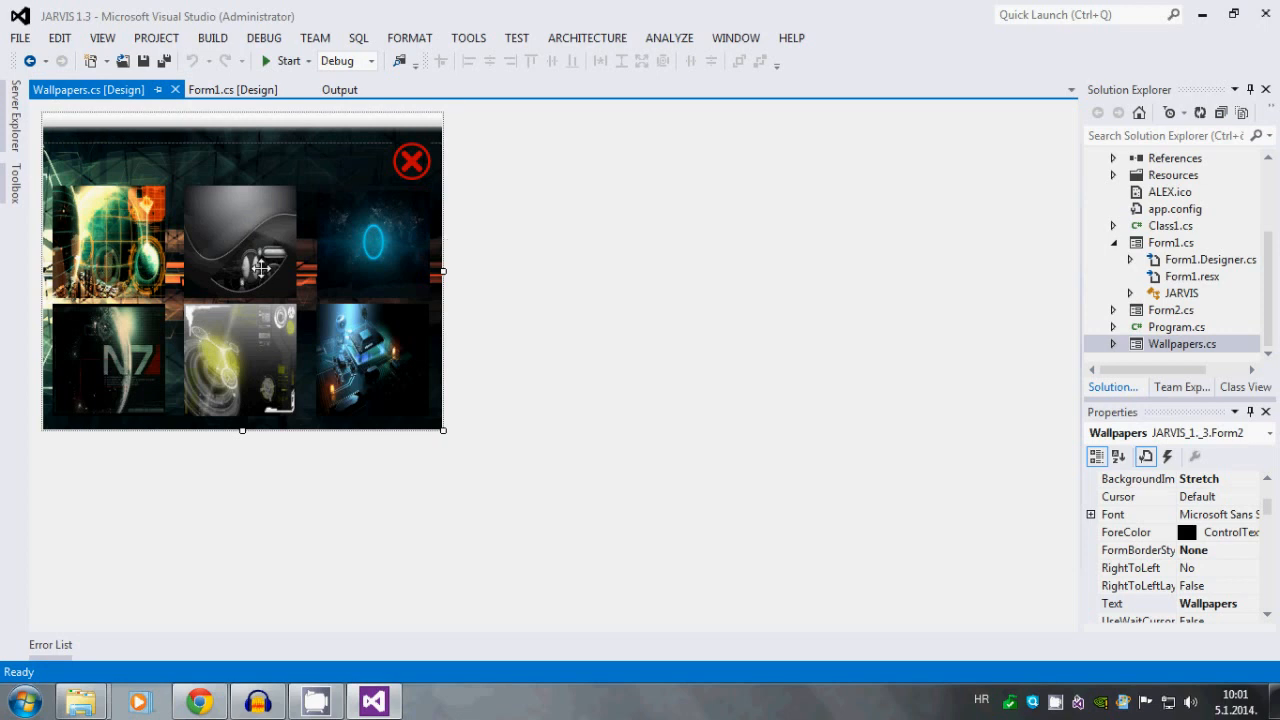
mouse_move(440, 268)
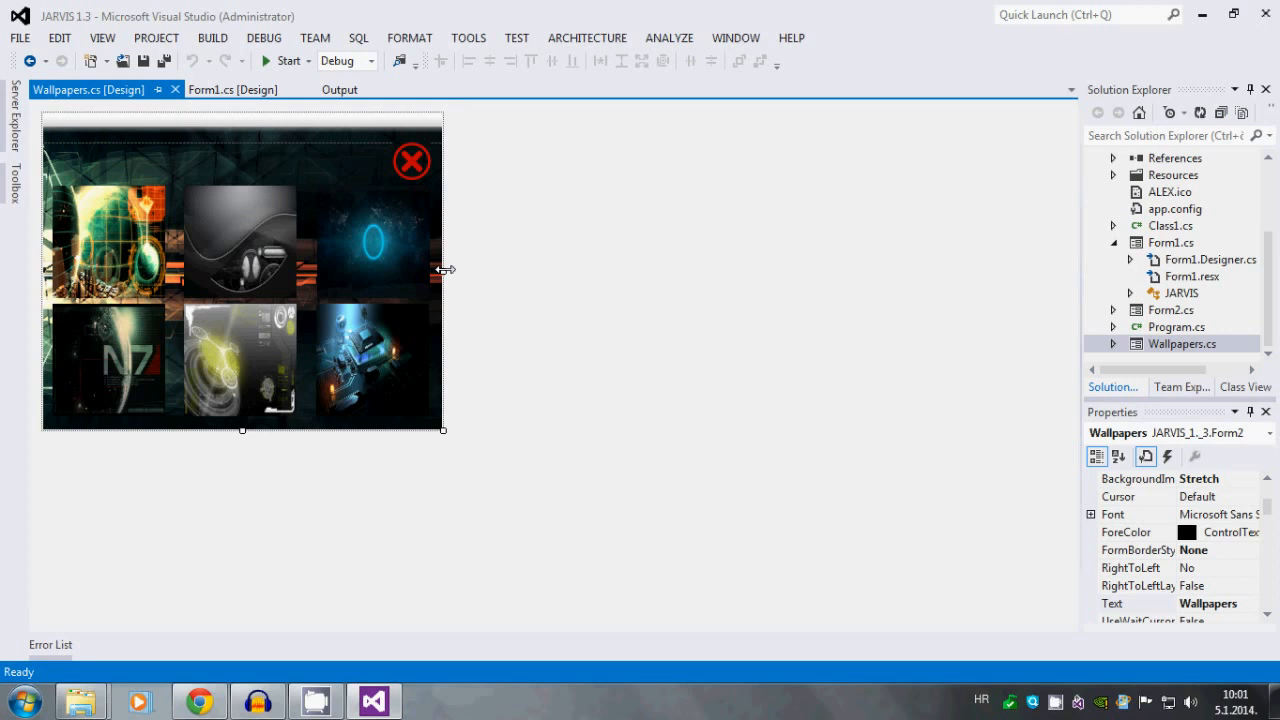
mouse_move(532, 292)
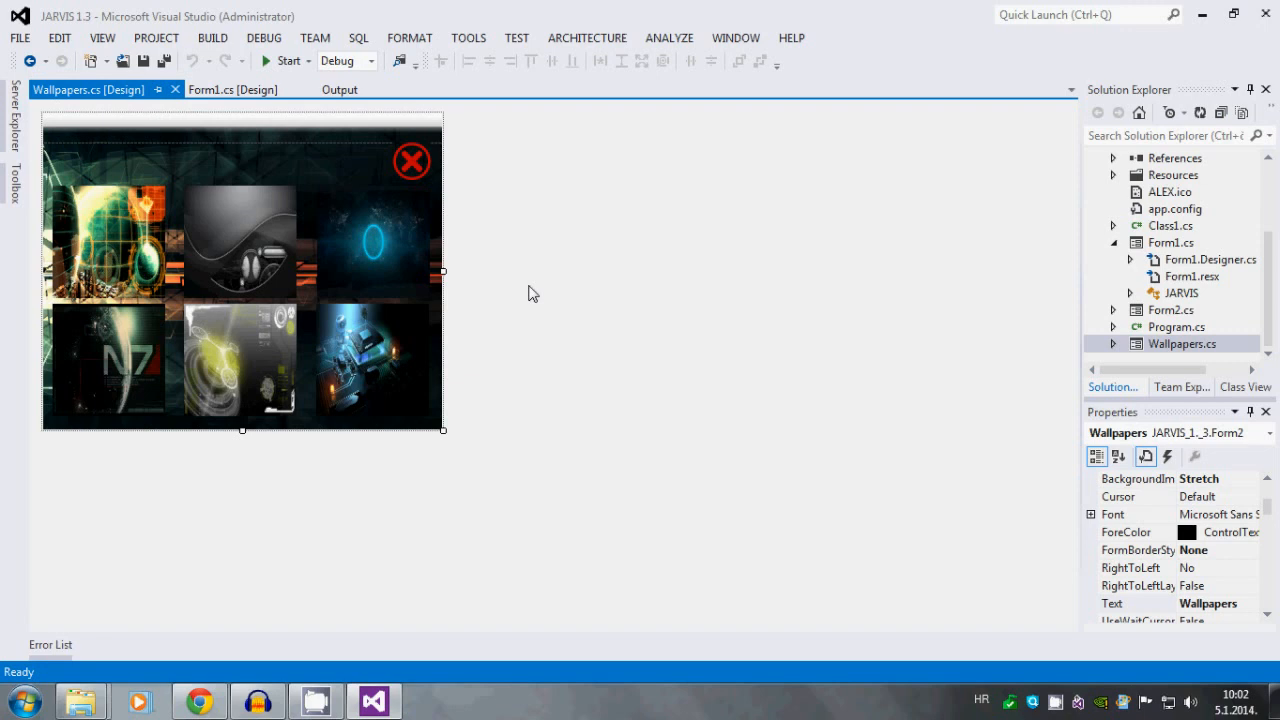
mouse_move(512, 230)
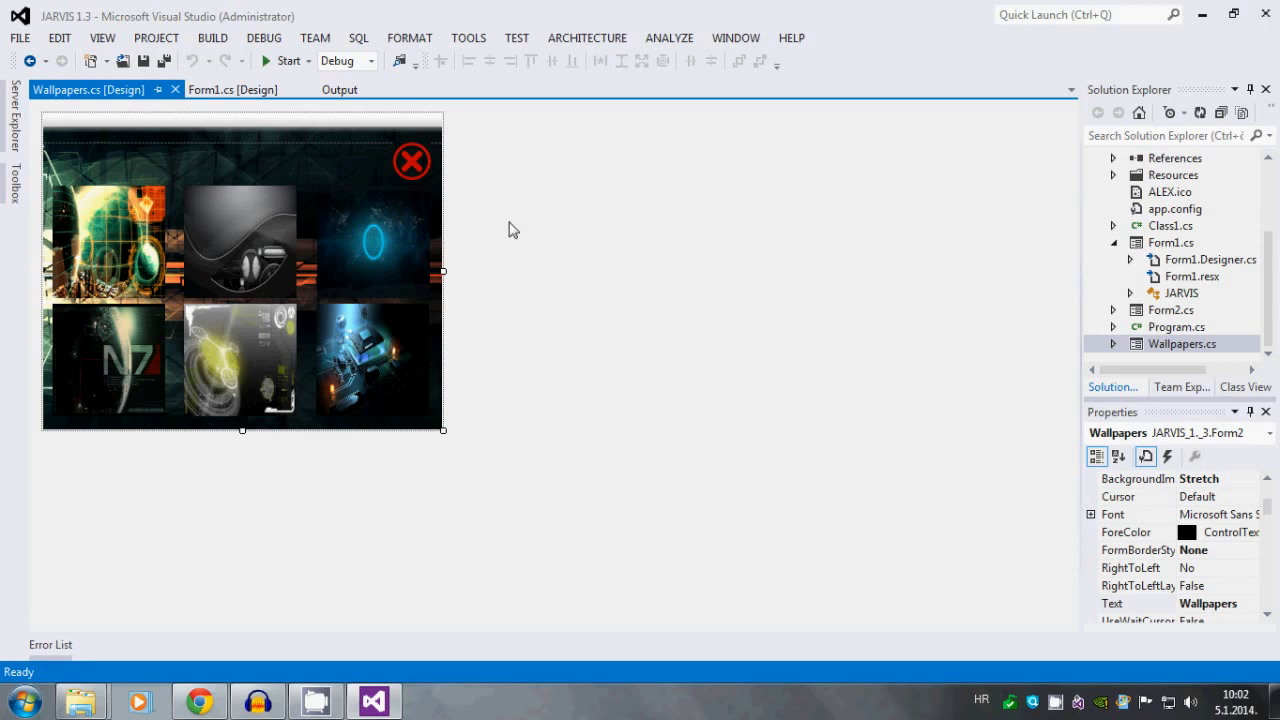
click(232, 88)
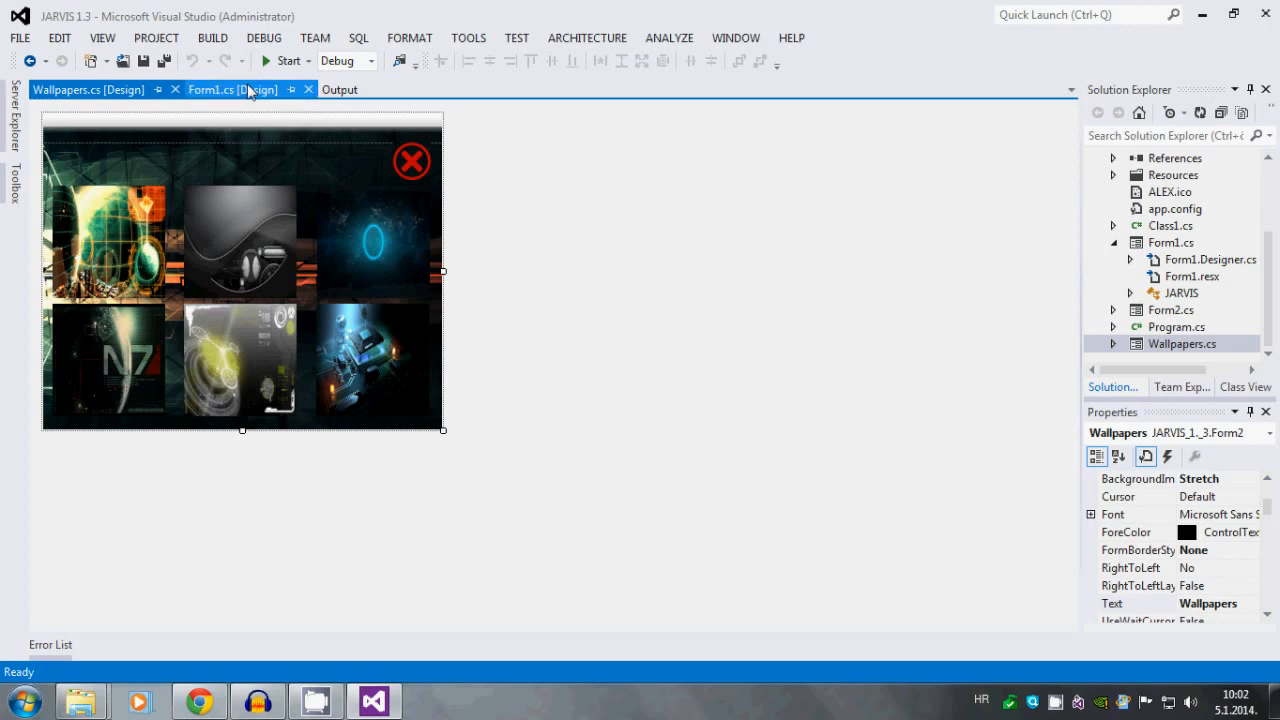
click(232, 88)
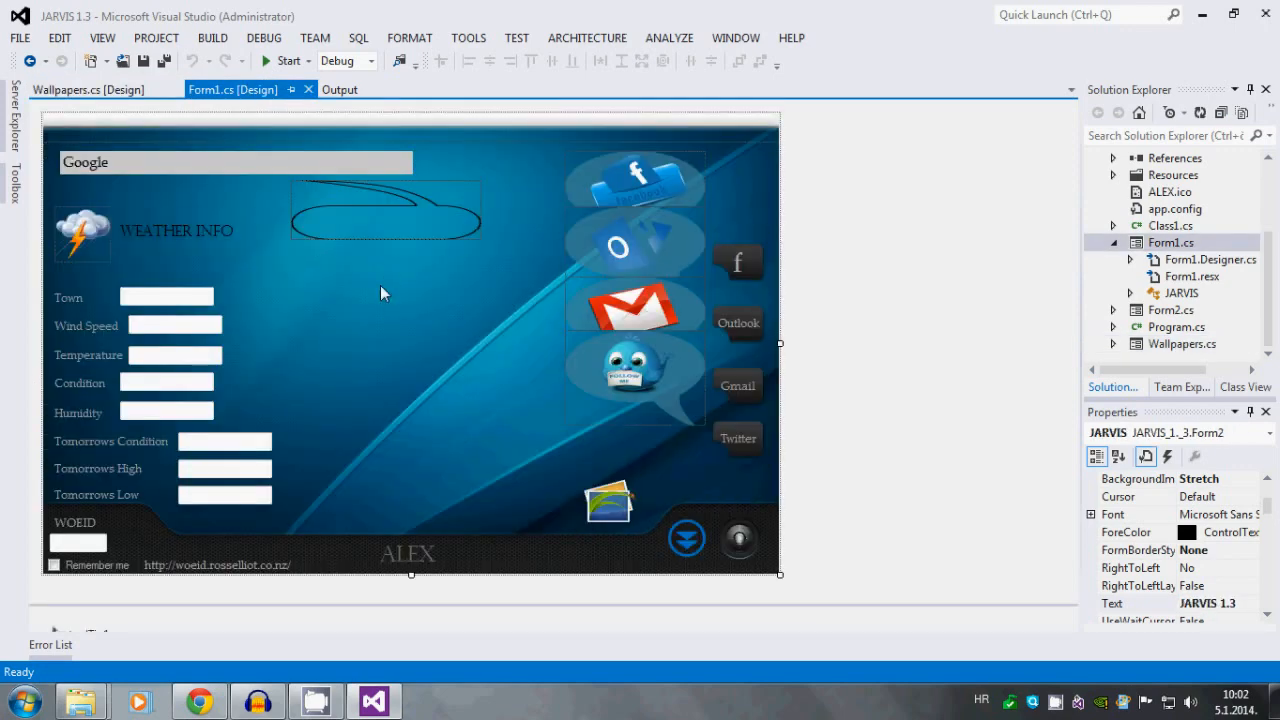
mouse_move(400, 424)
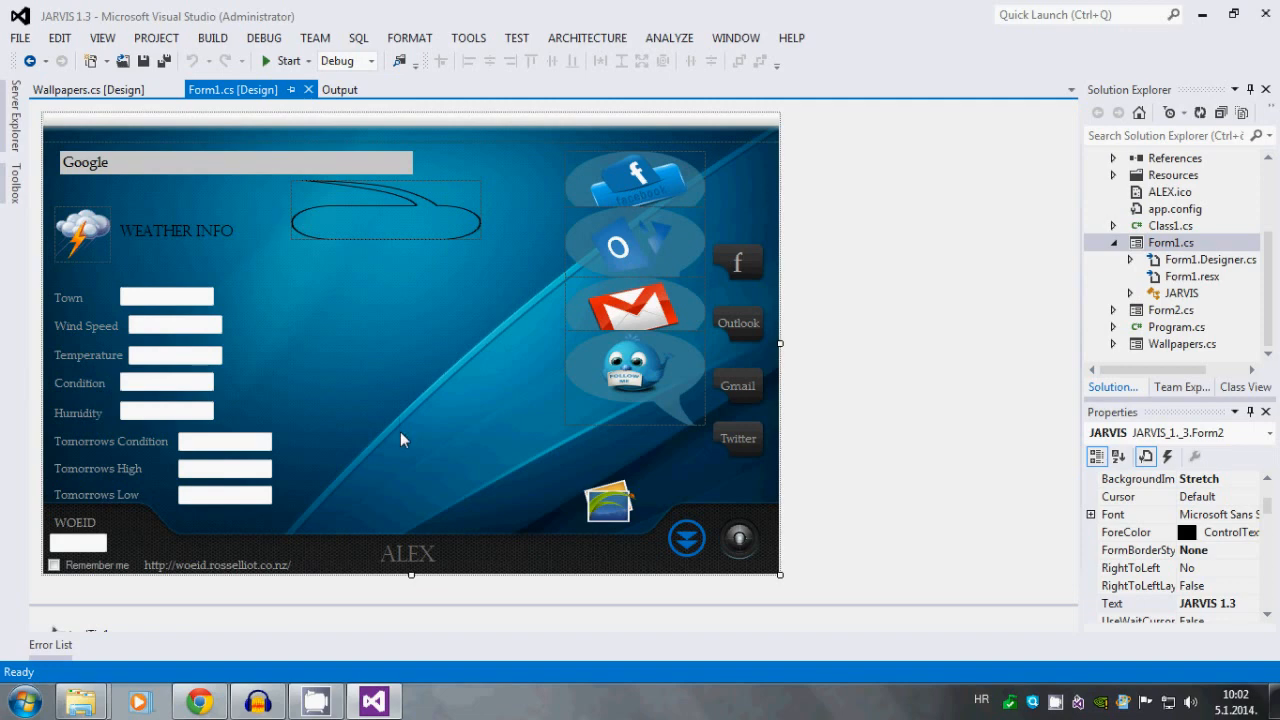
mouse_move(436, 544)
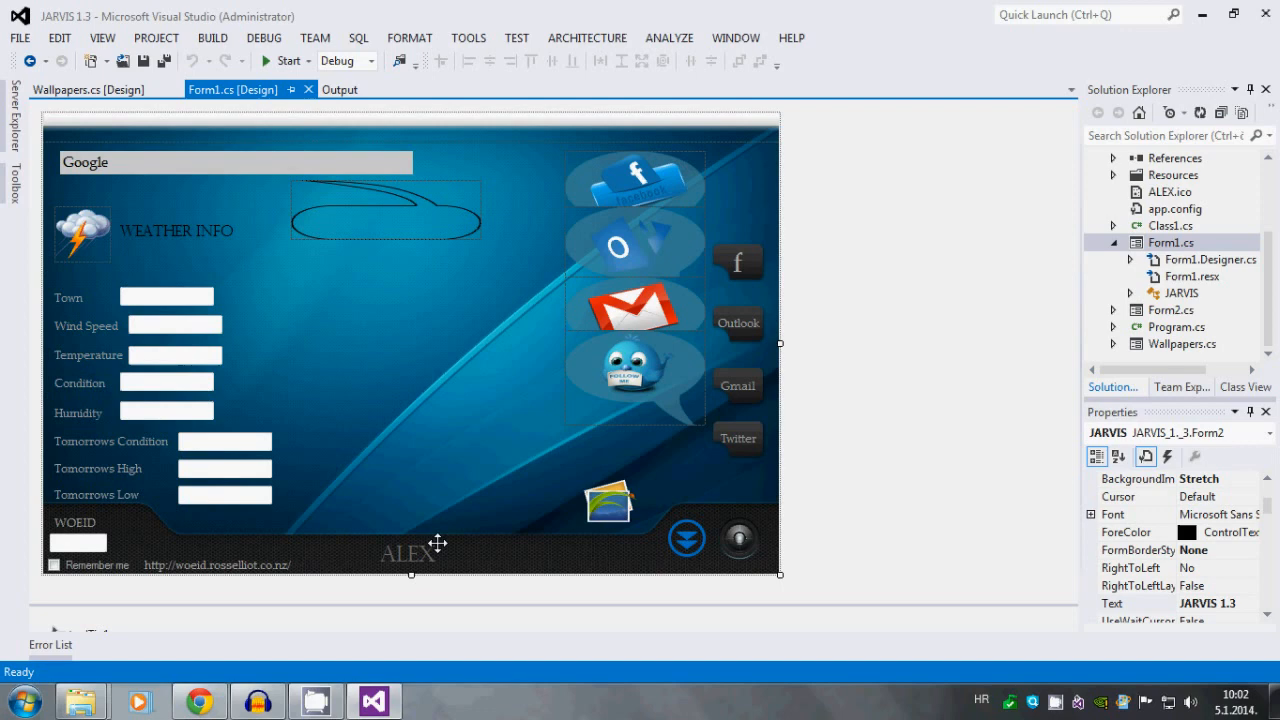
mouse_move(444, 556)
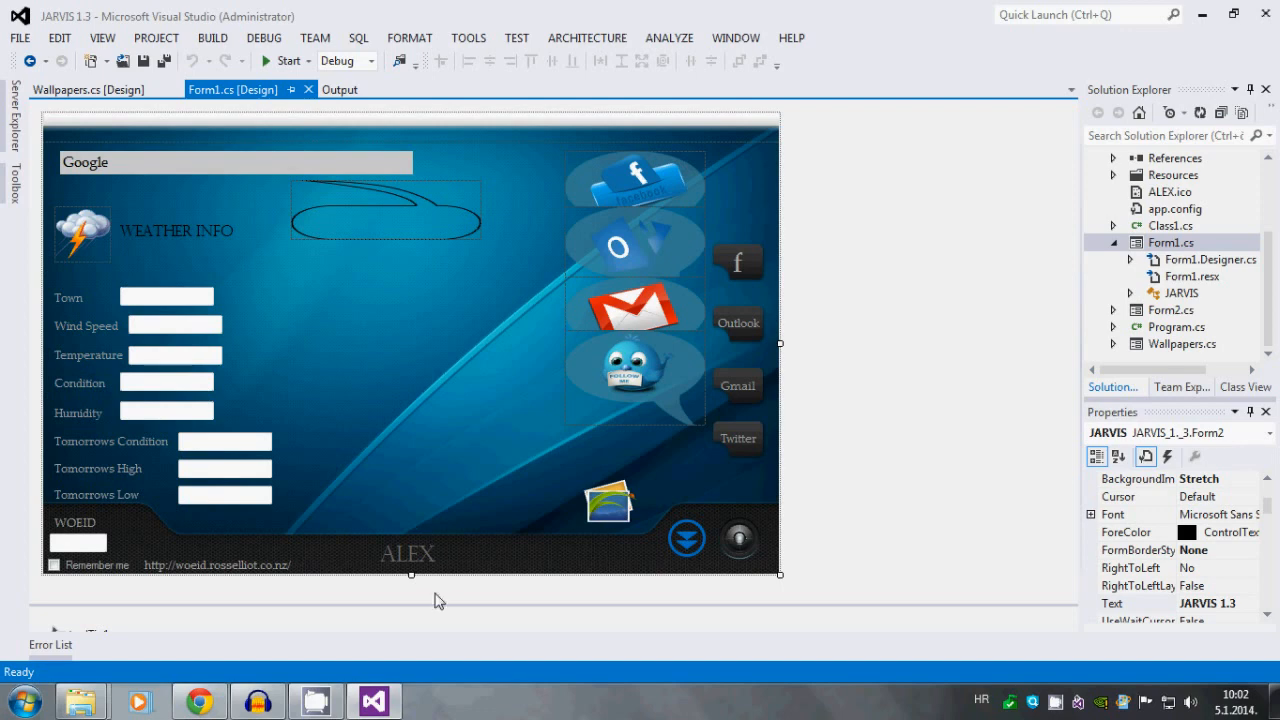
mouse_move(490, 380)
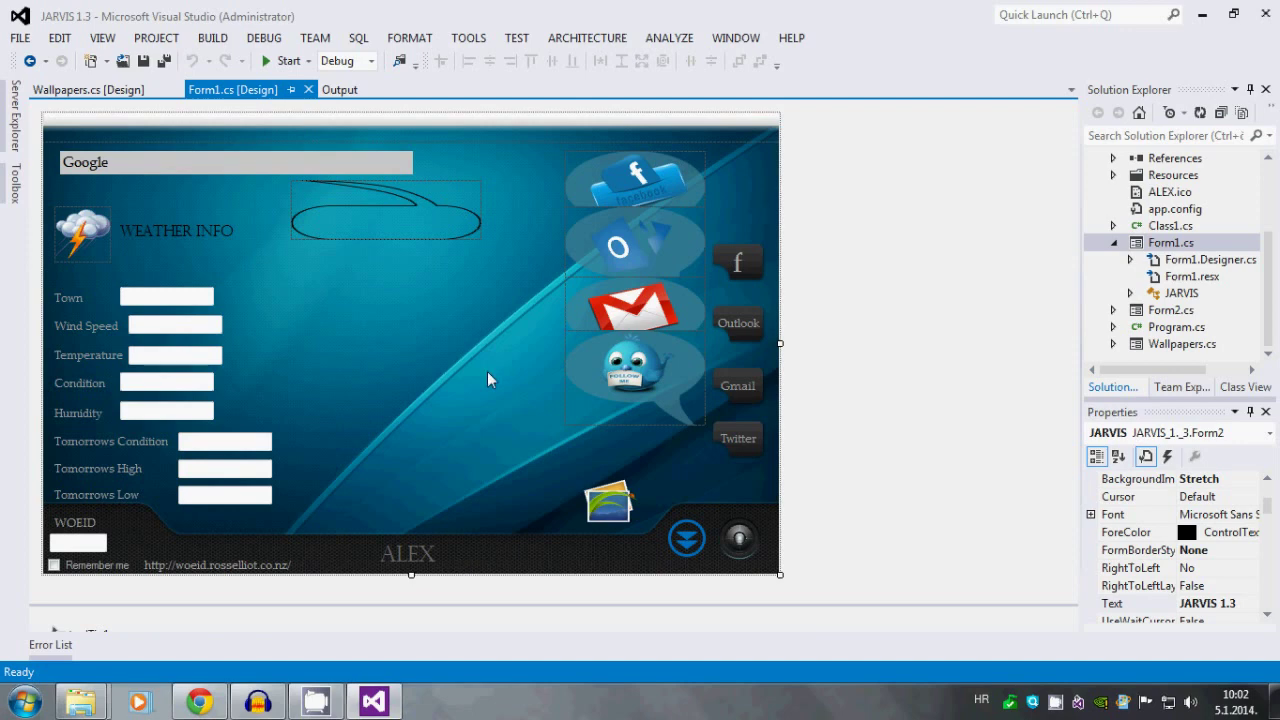
mouse_move(412, 132)
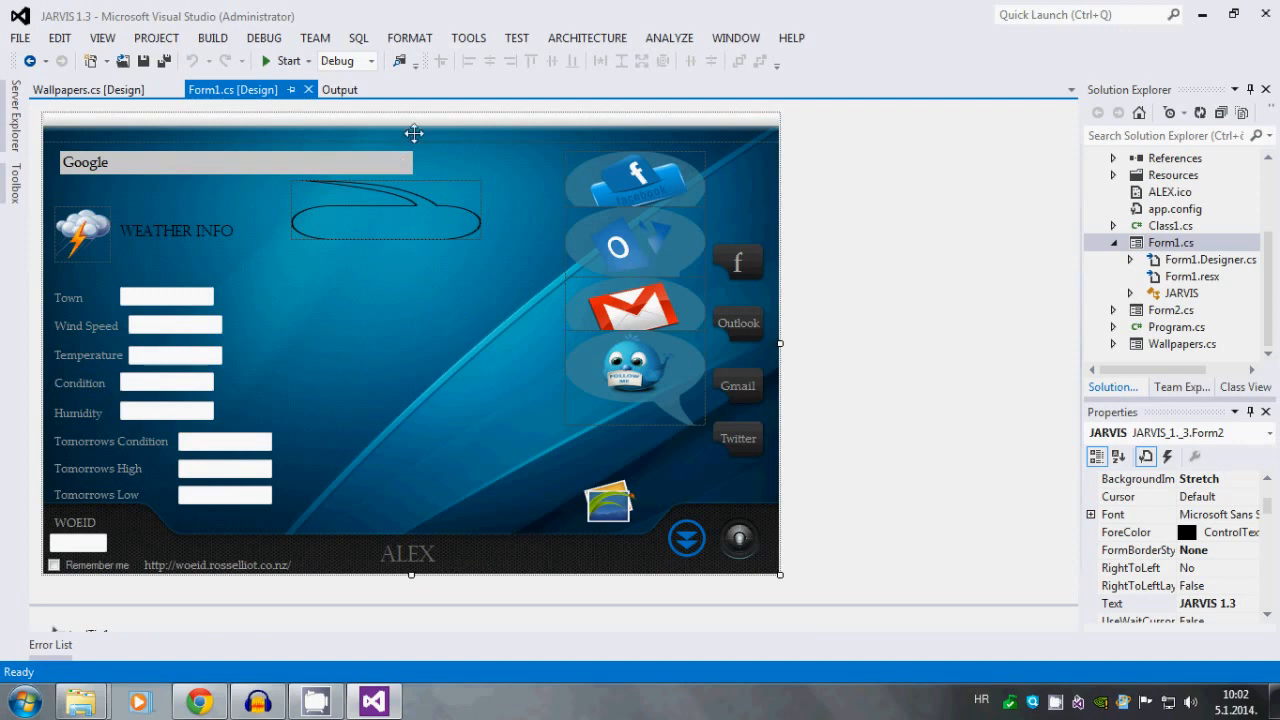
click(410, 136)
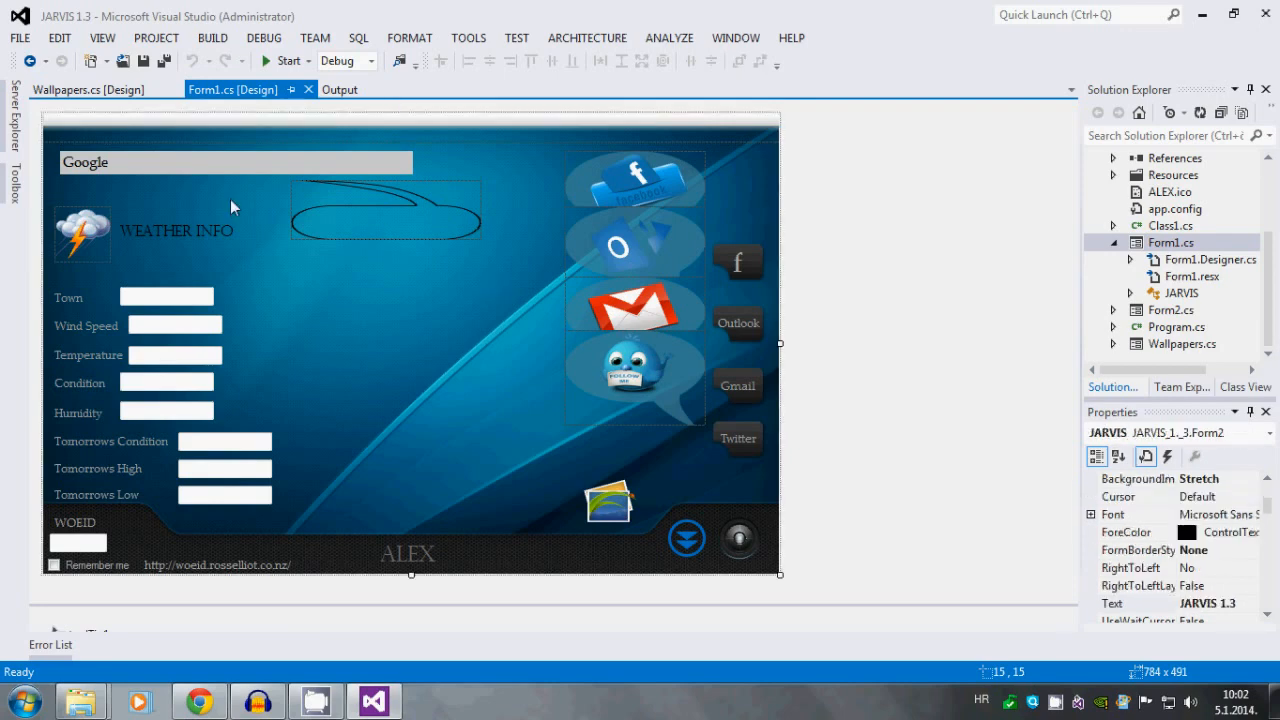
mouse_move(736, 178)
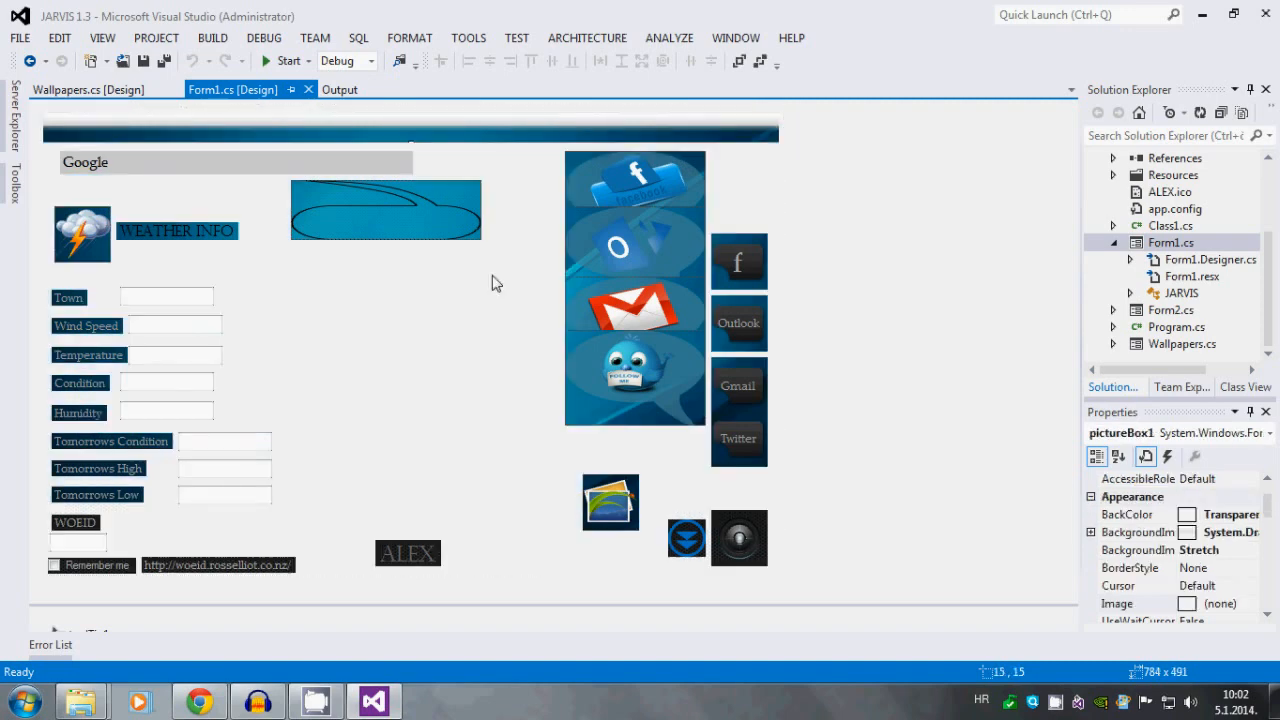
click(416, 320)
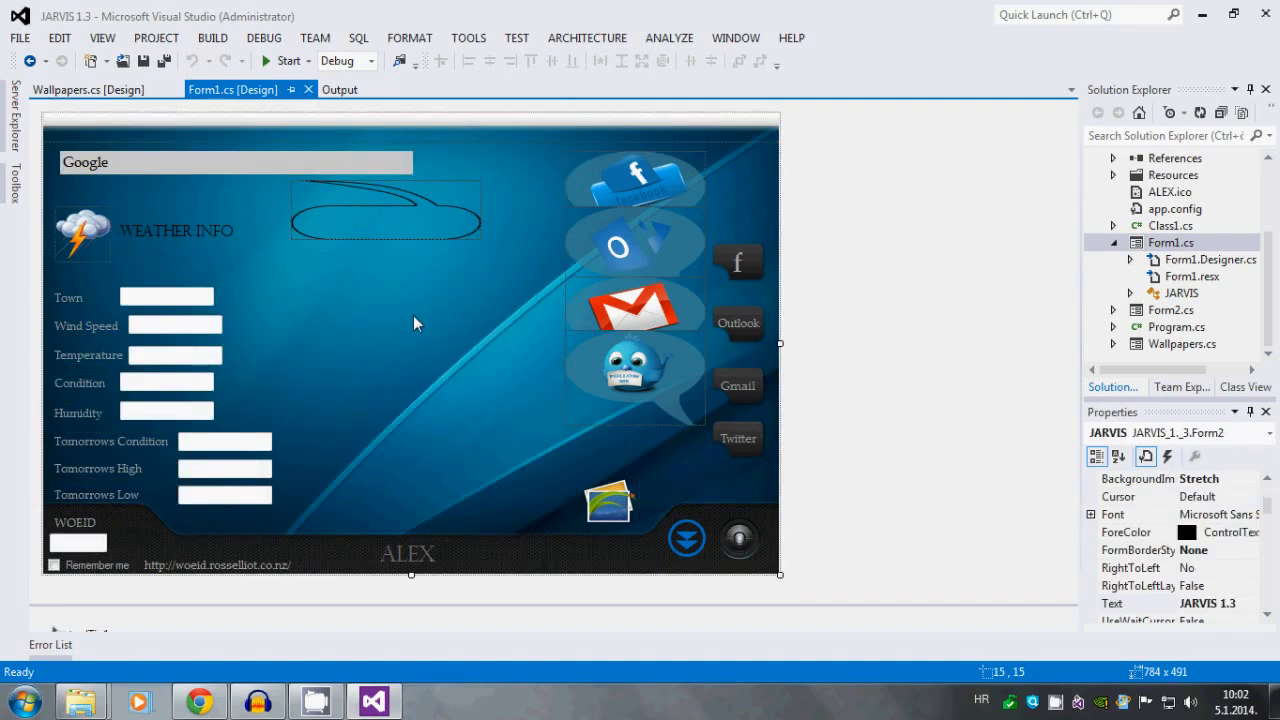
mouse_move(740, 348)
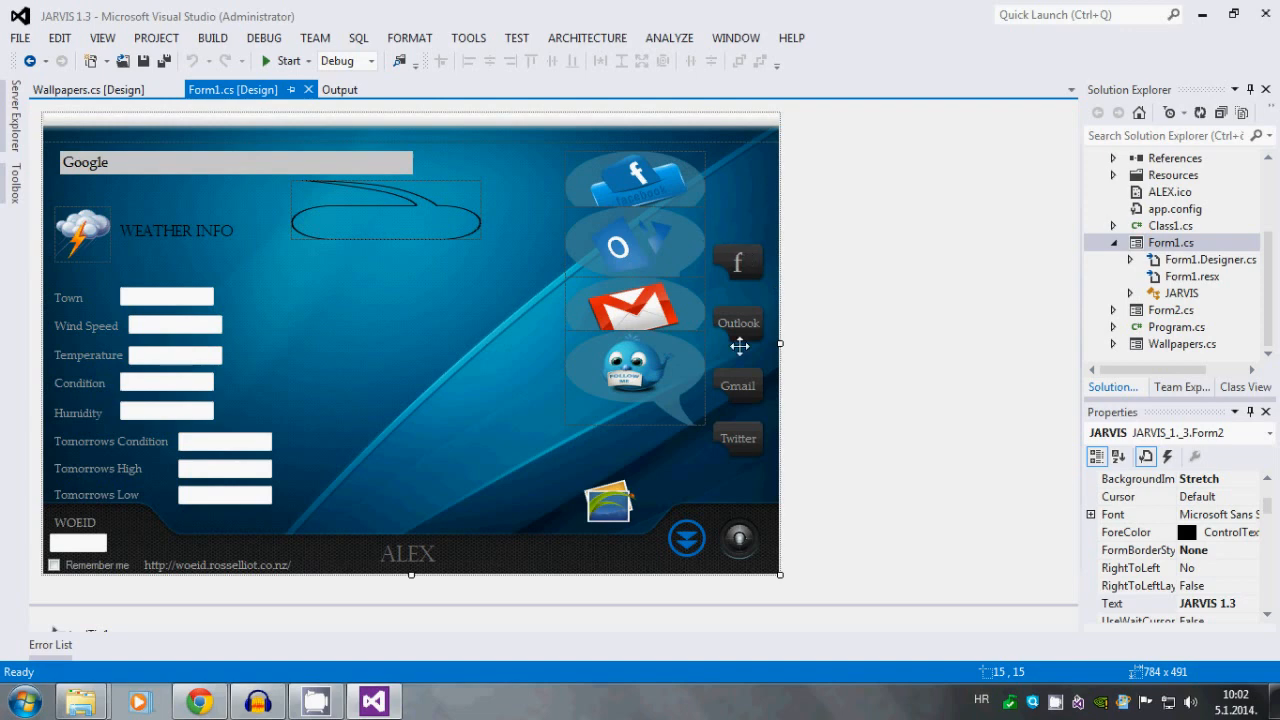
mouse_move(670, 472)
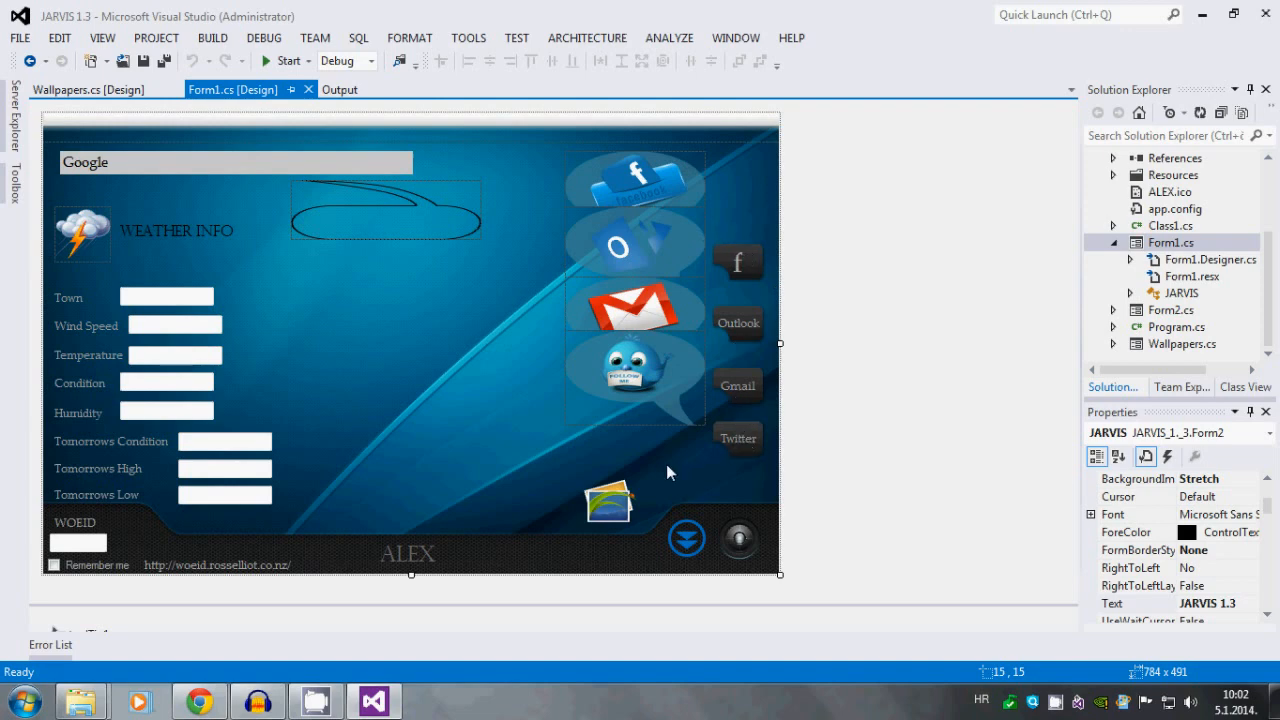
mouse_move(740, 262)
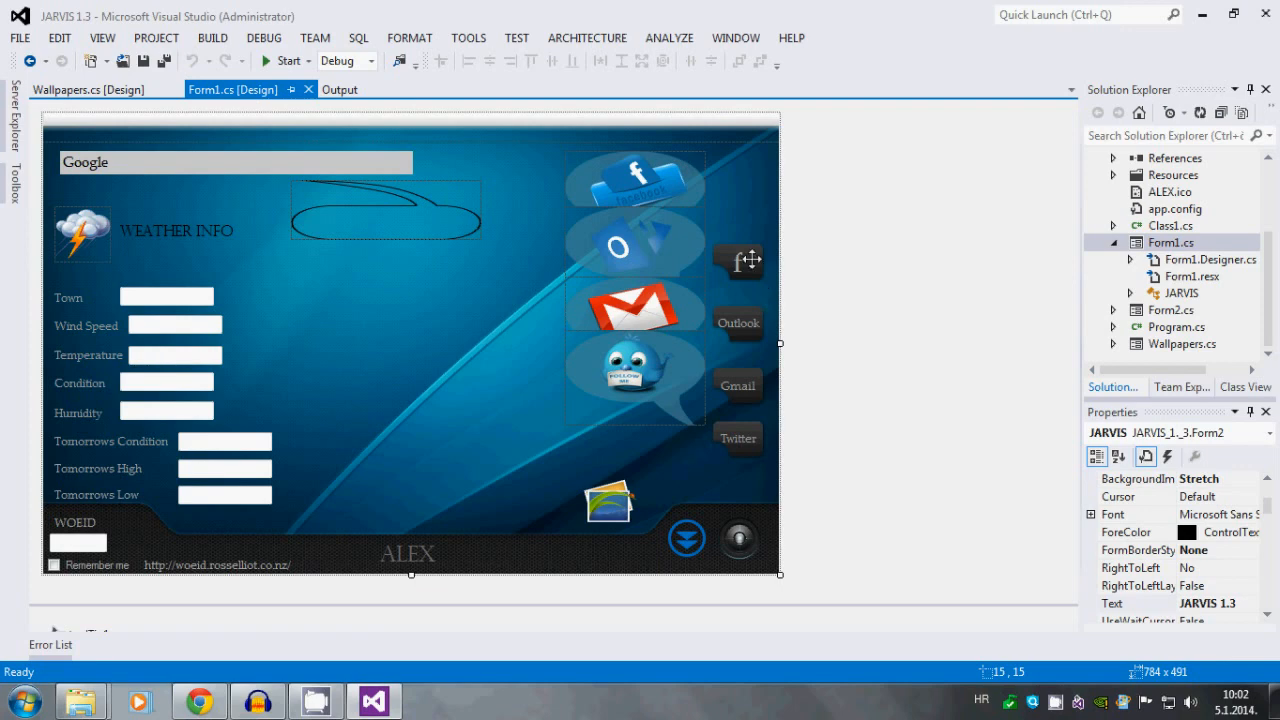
mouse_move(752, 234)
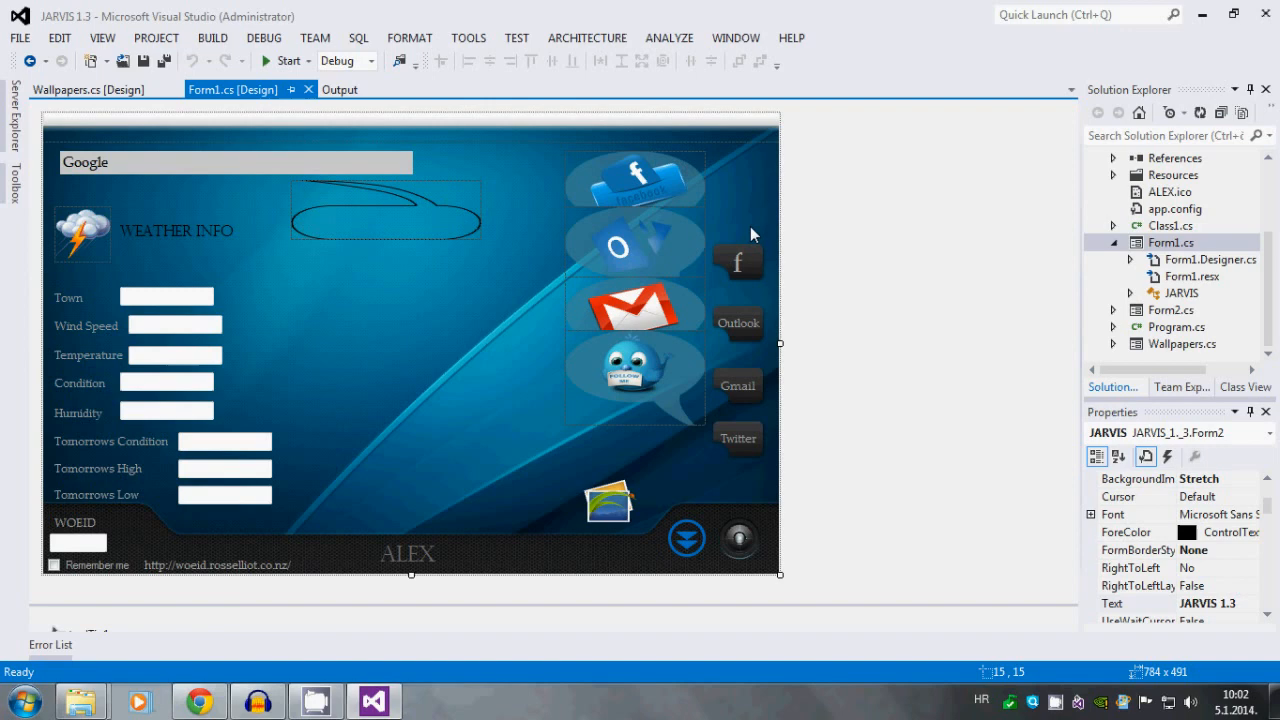
mouse_move(744, 210)
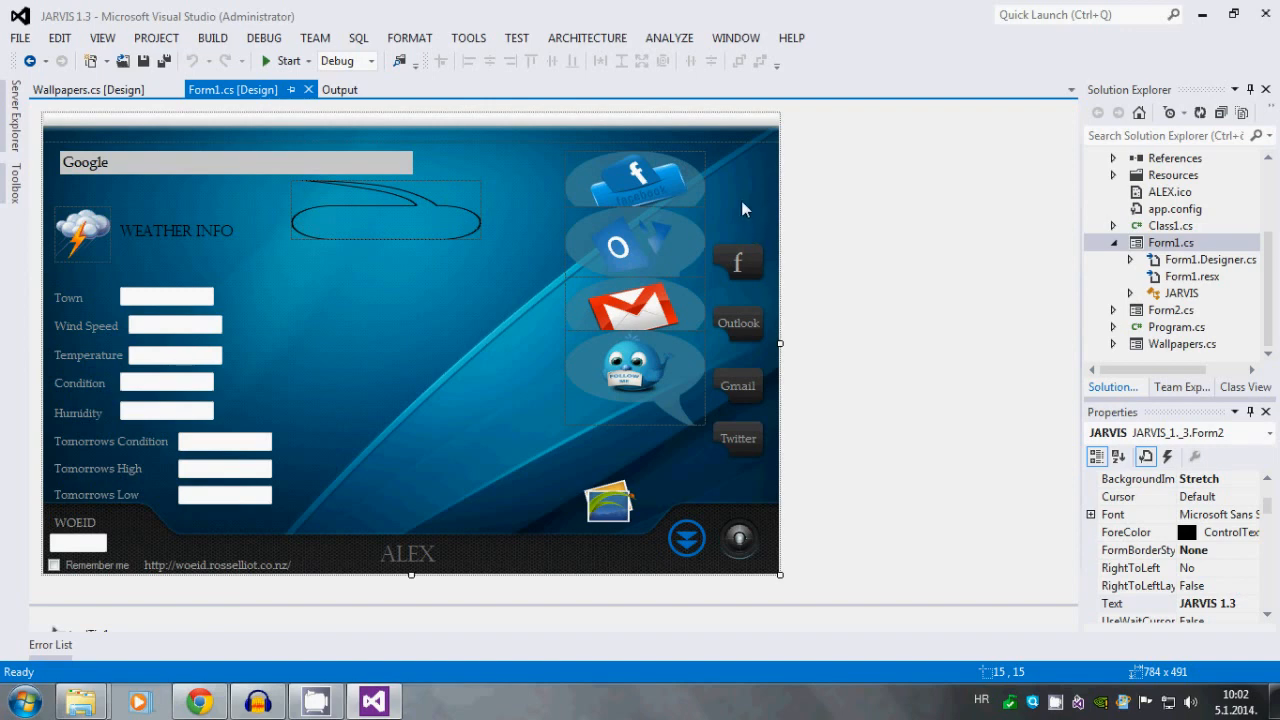
mouse_move(740, 260)
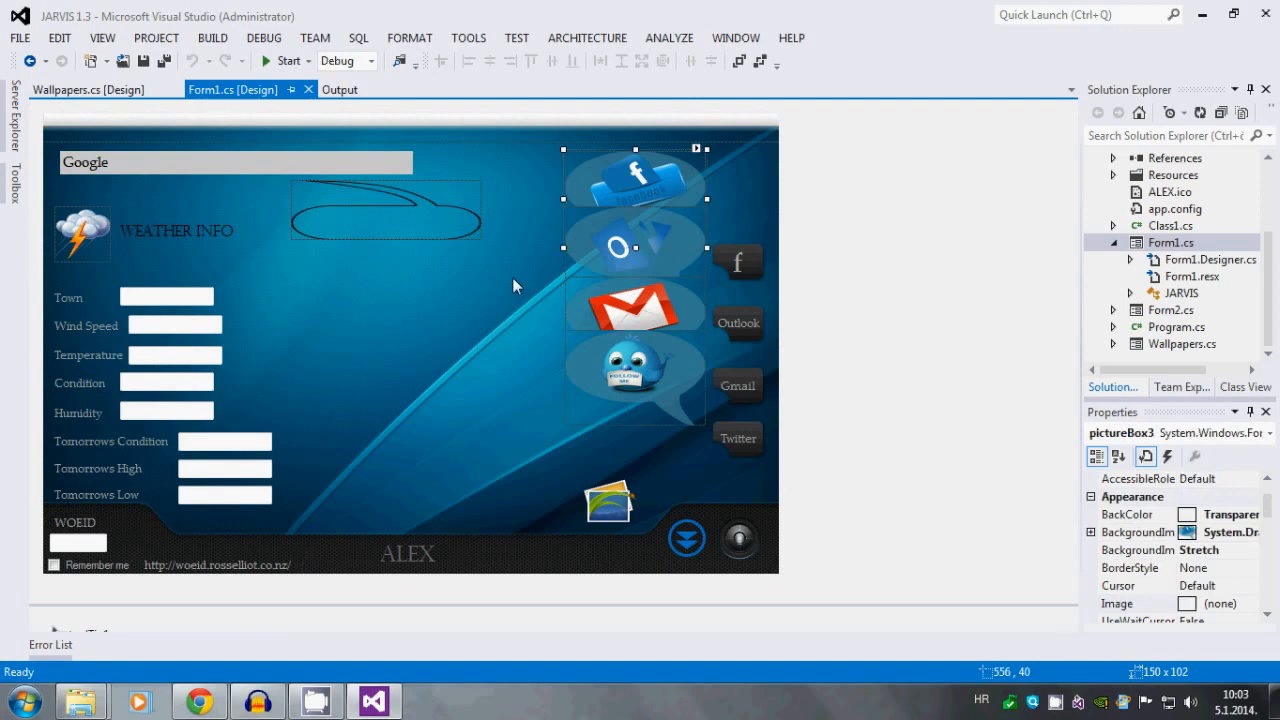
mouse_move(608, 288)
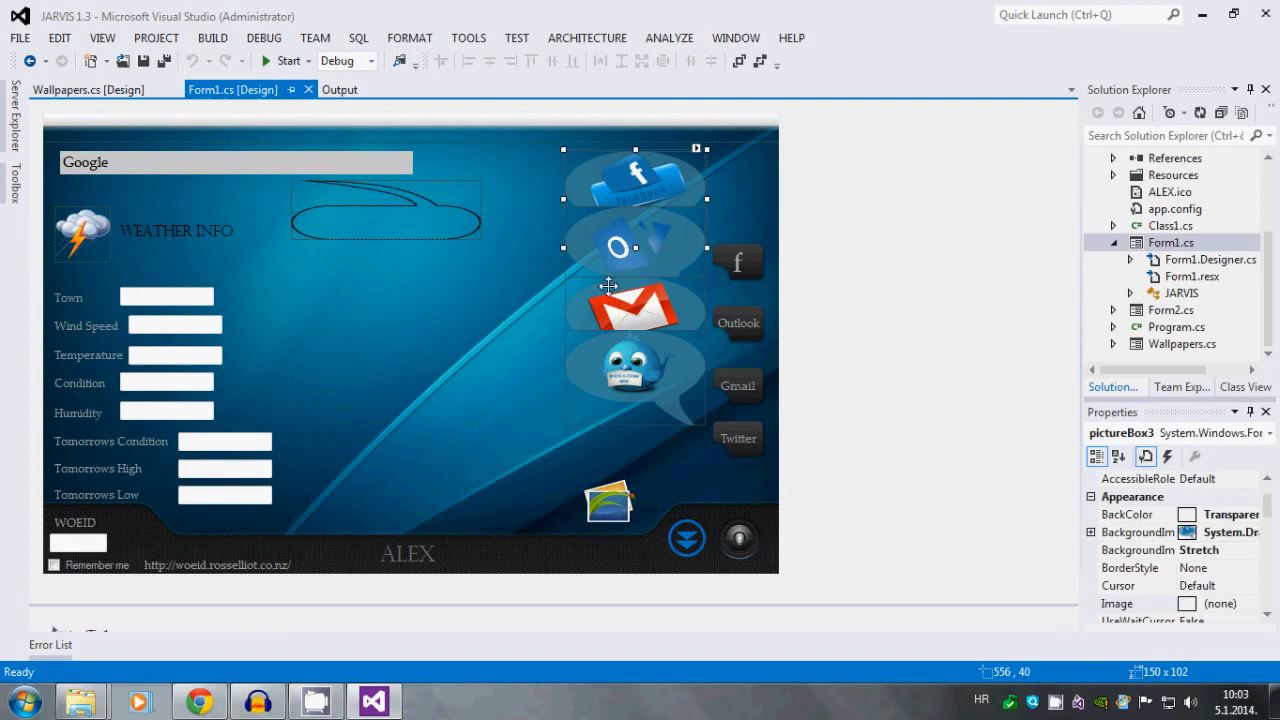
click(452, 338)
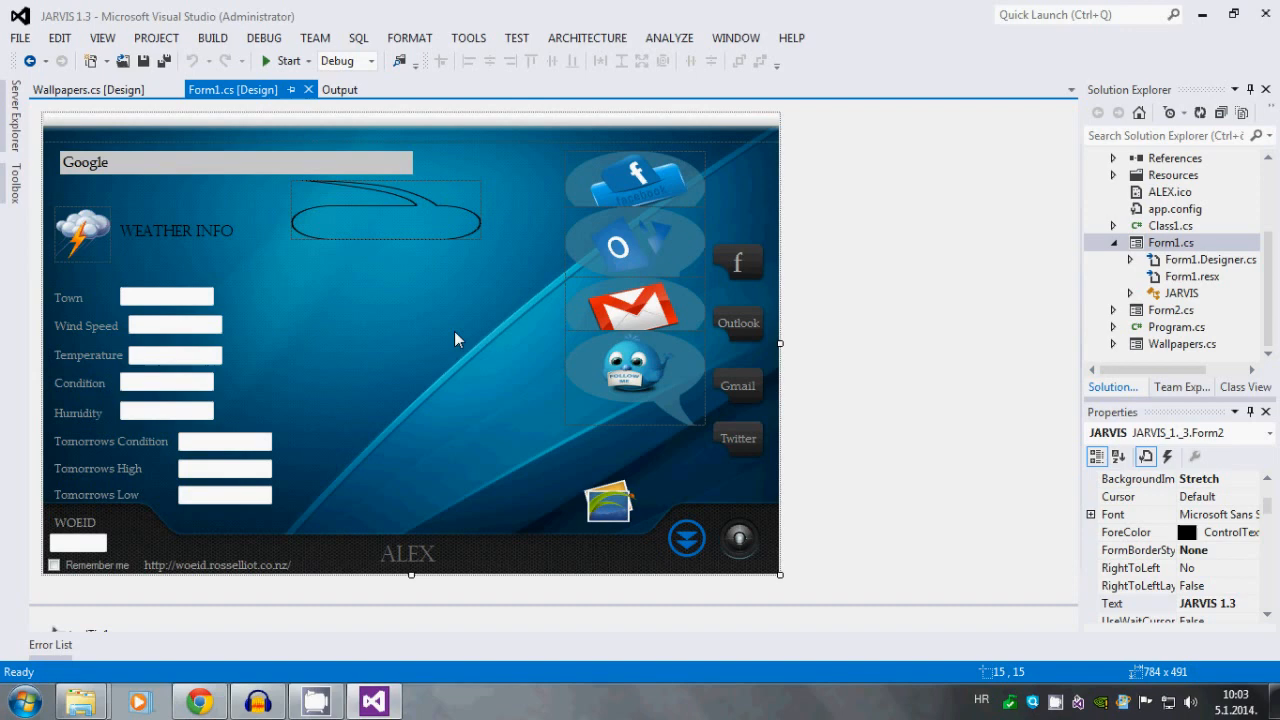
mouse_move(308, 338)
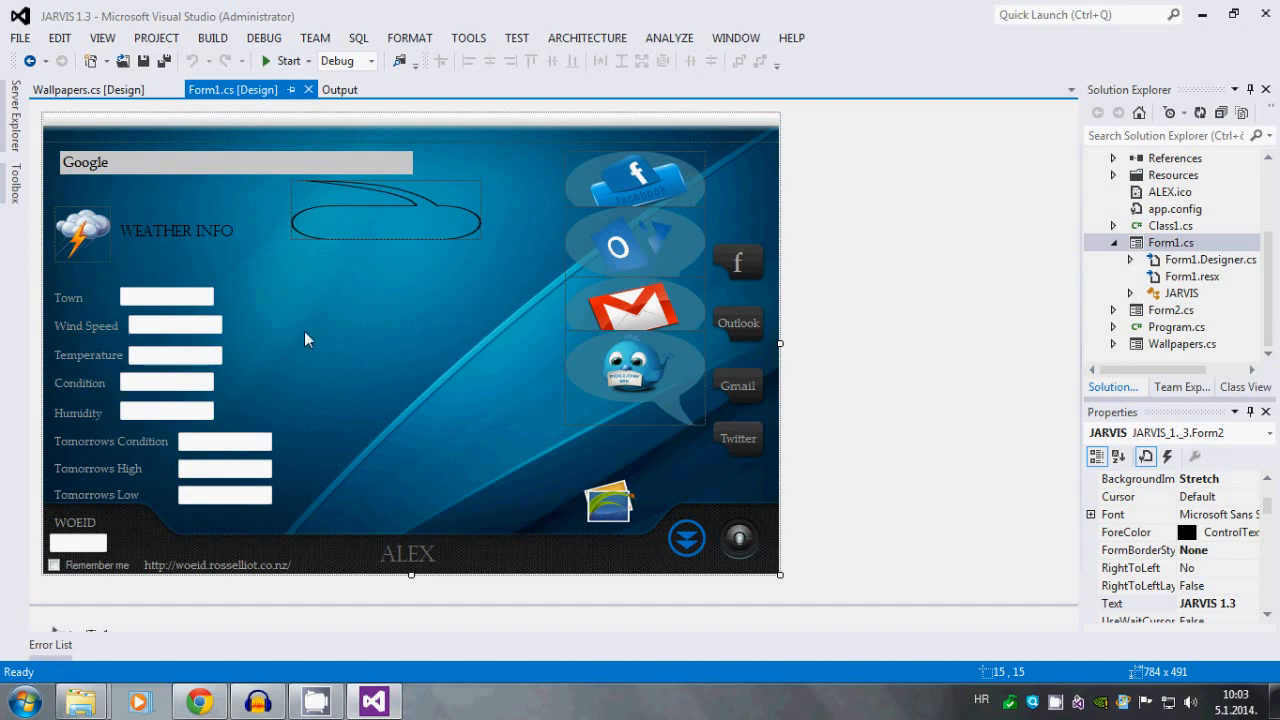
mouse_move(584, 348)
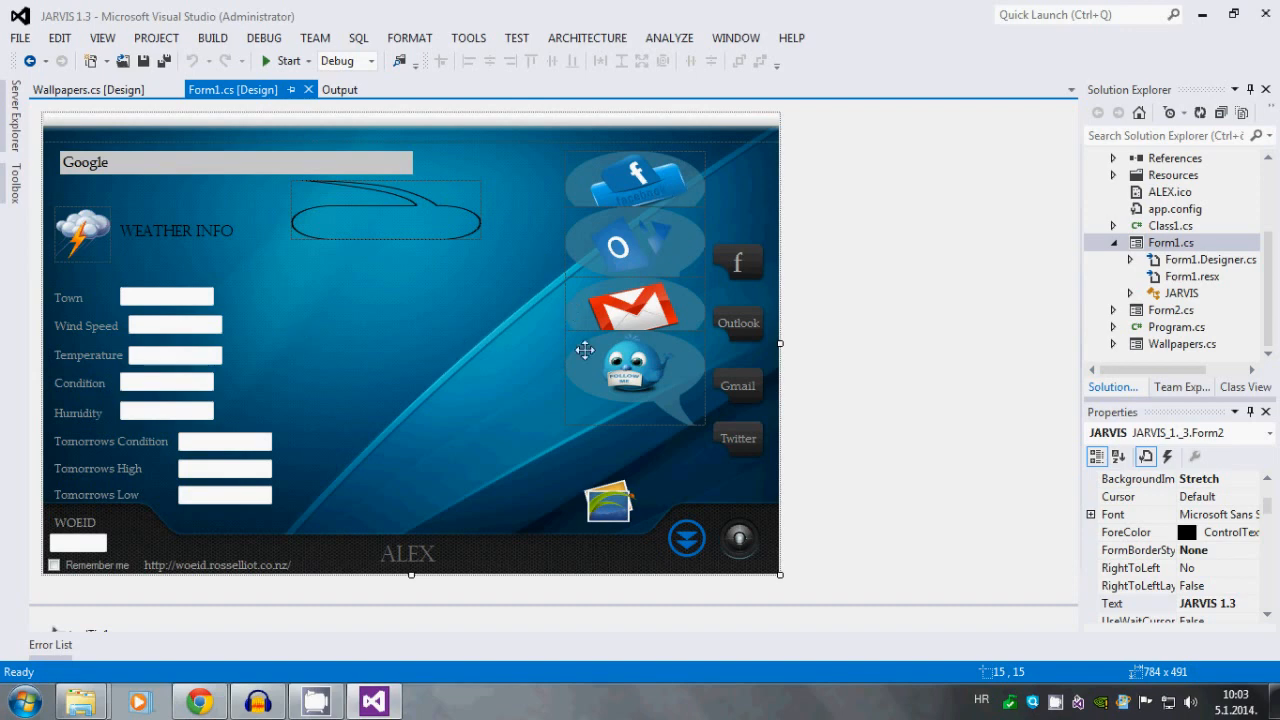
mouse_move(456, 390)
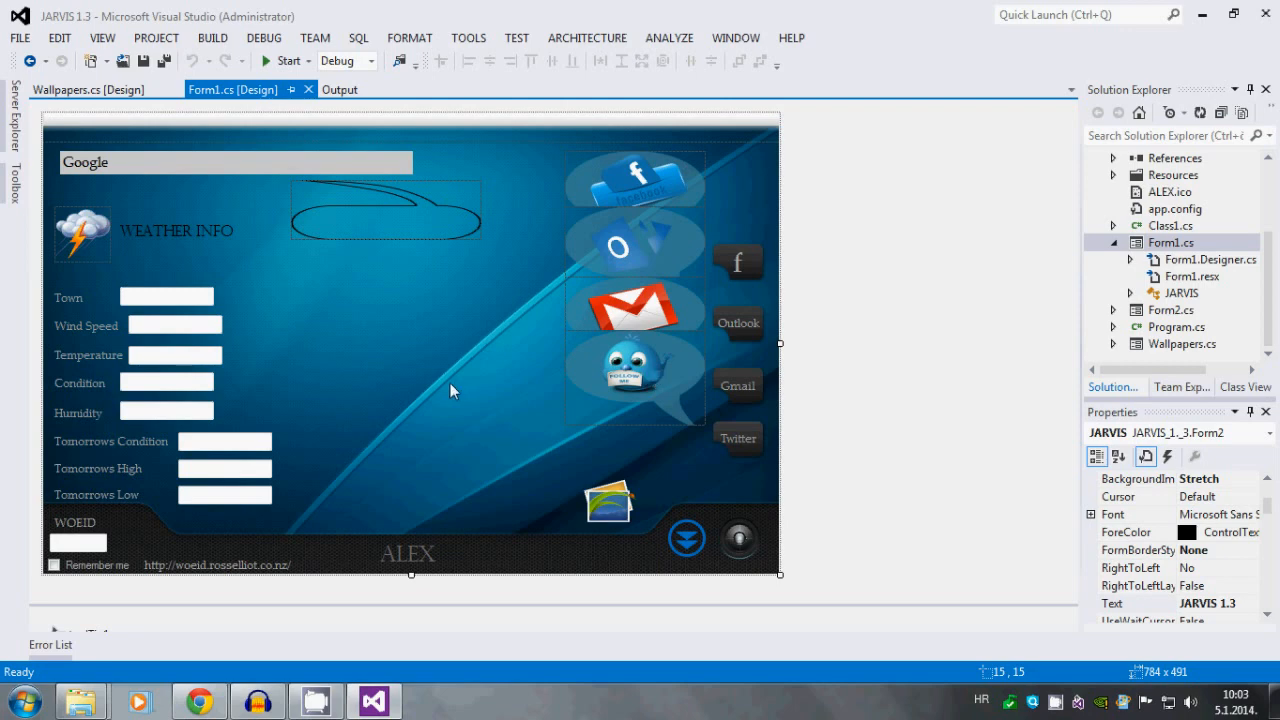
click(384, 210)
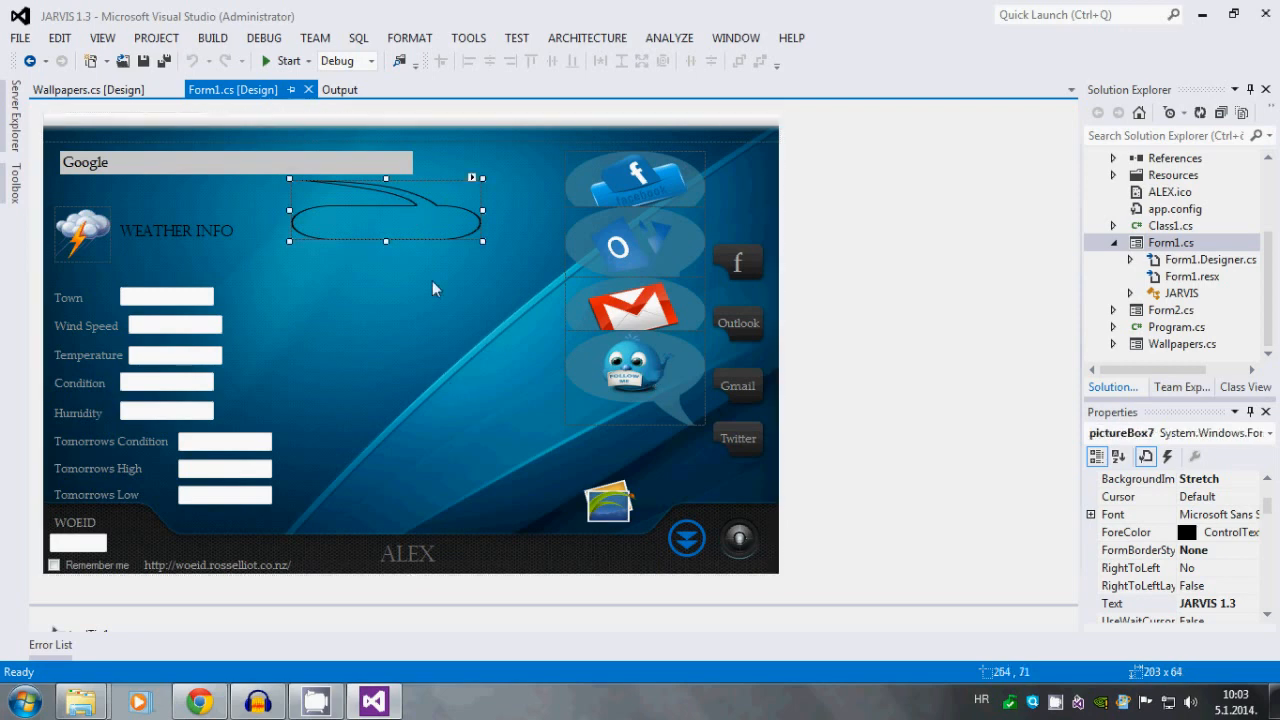
click(436, 290)
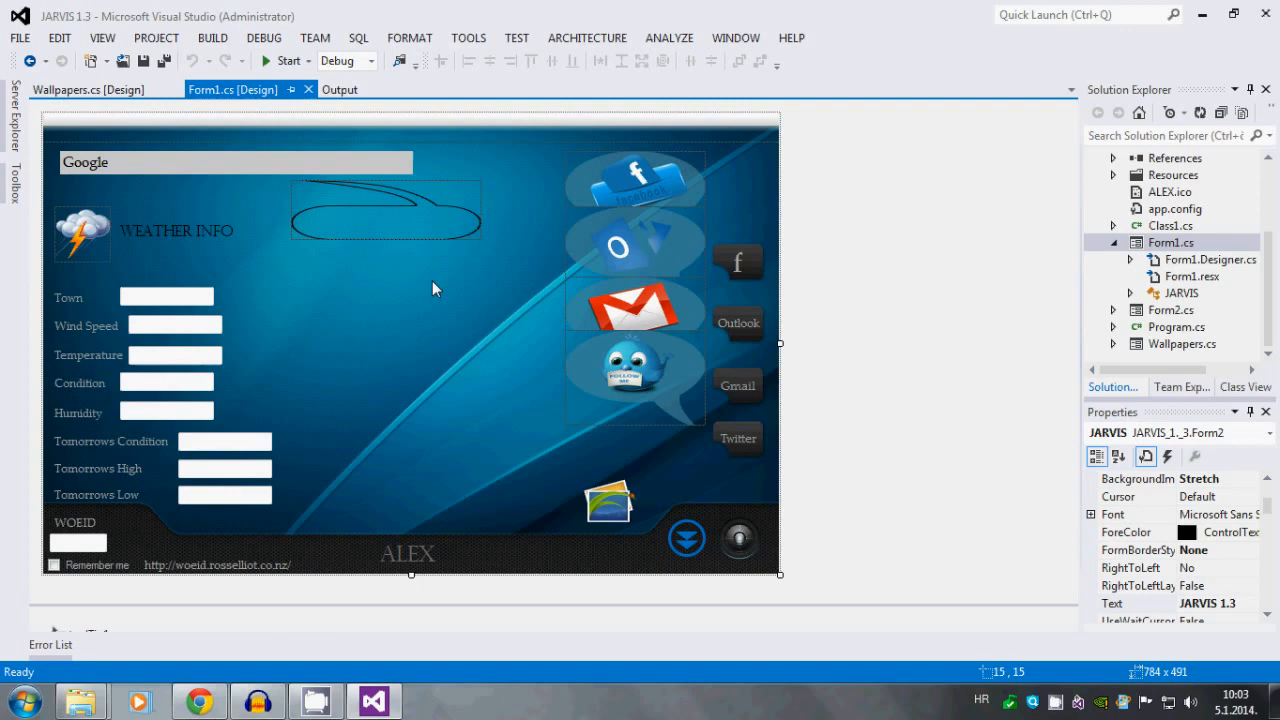
mouse_move(290, 164)
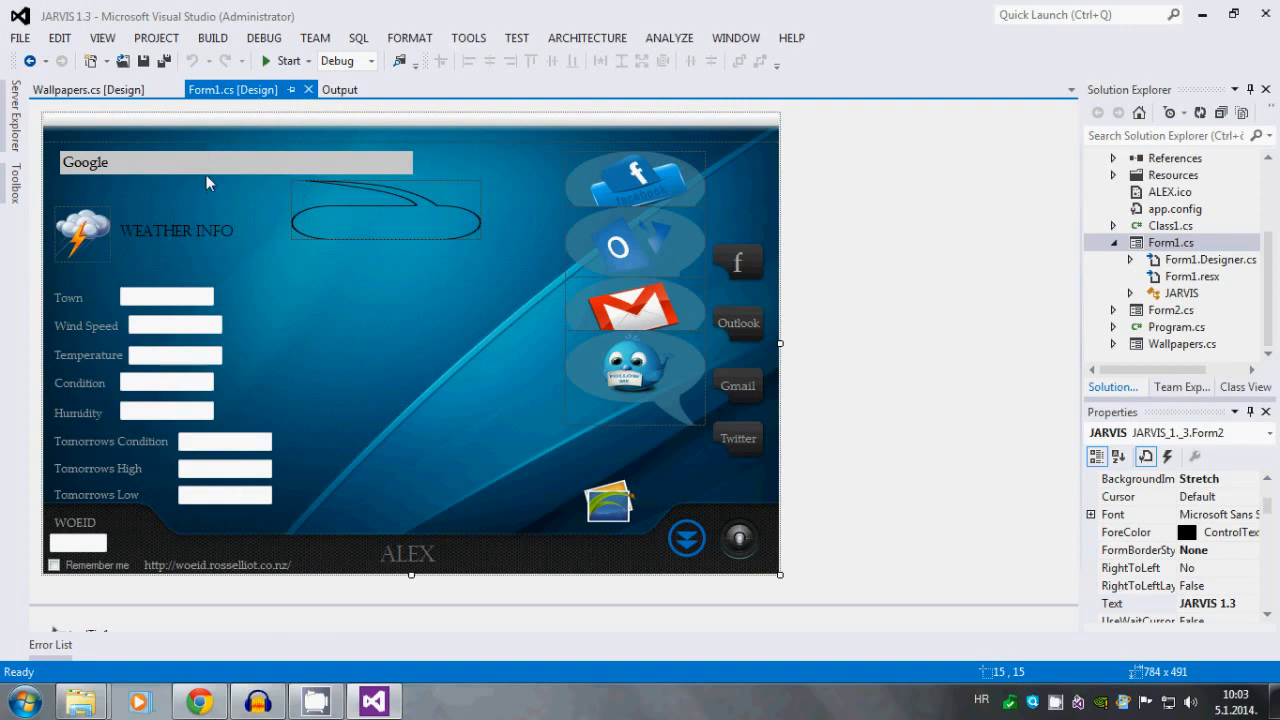
mouse_move(236, 162)
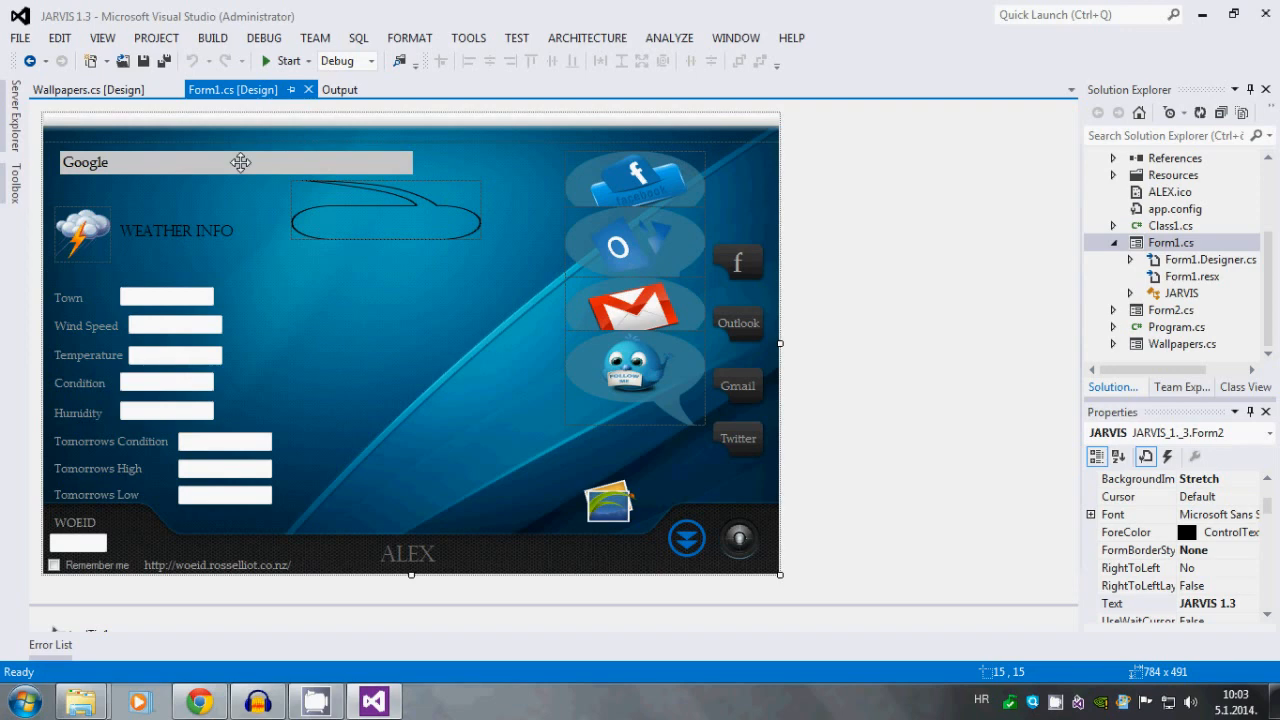
mouse_move(140, 164)
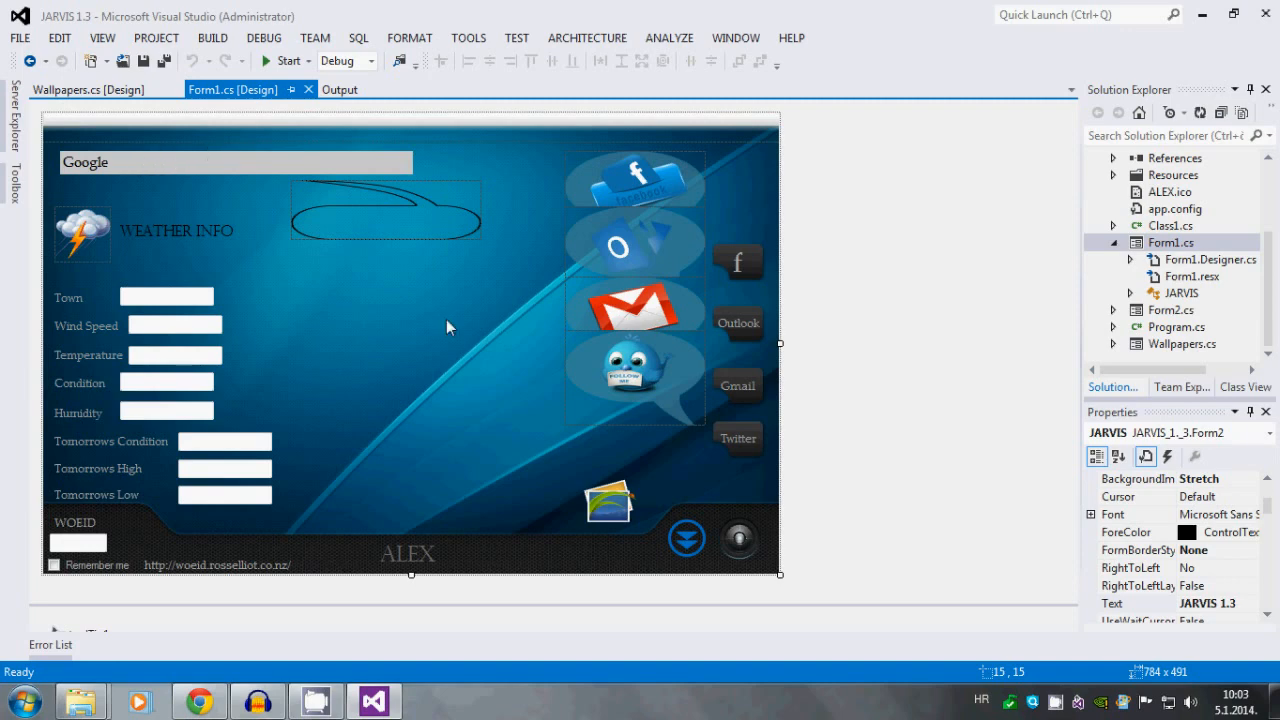
mouse_move(418, 308)
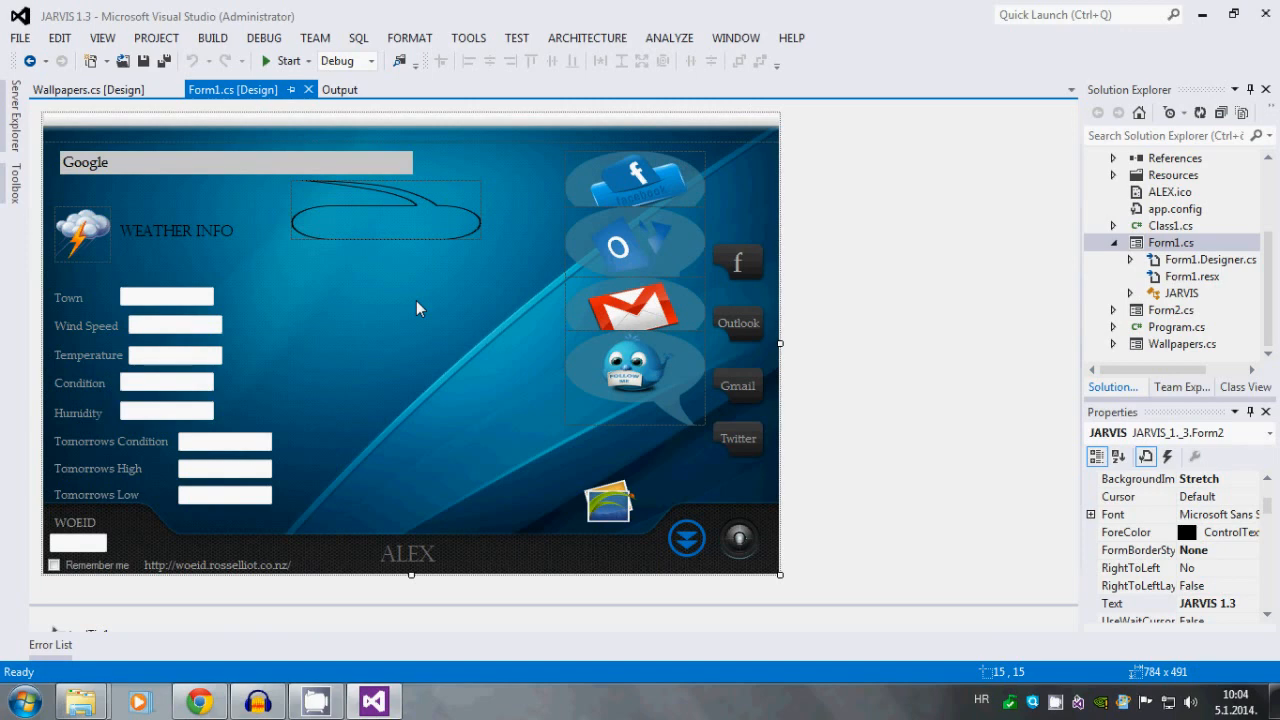
mouse_move(16, 64)
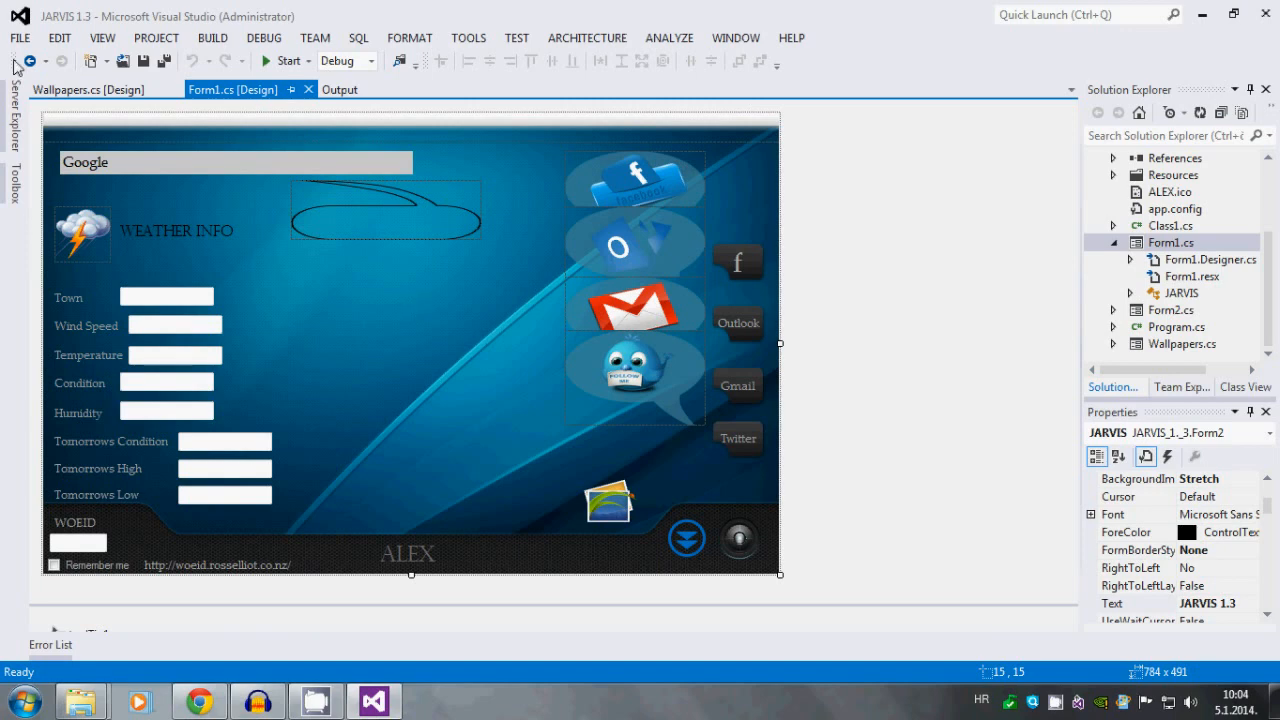
mouse_move(284, 368)
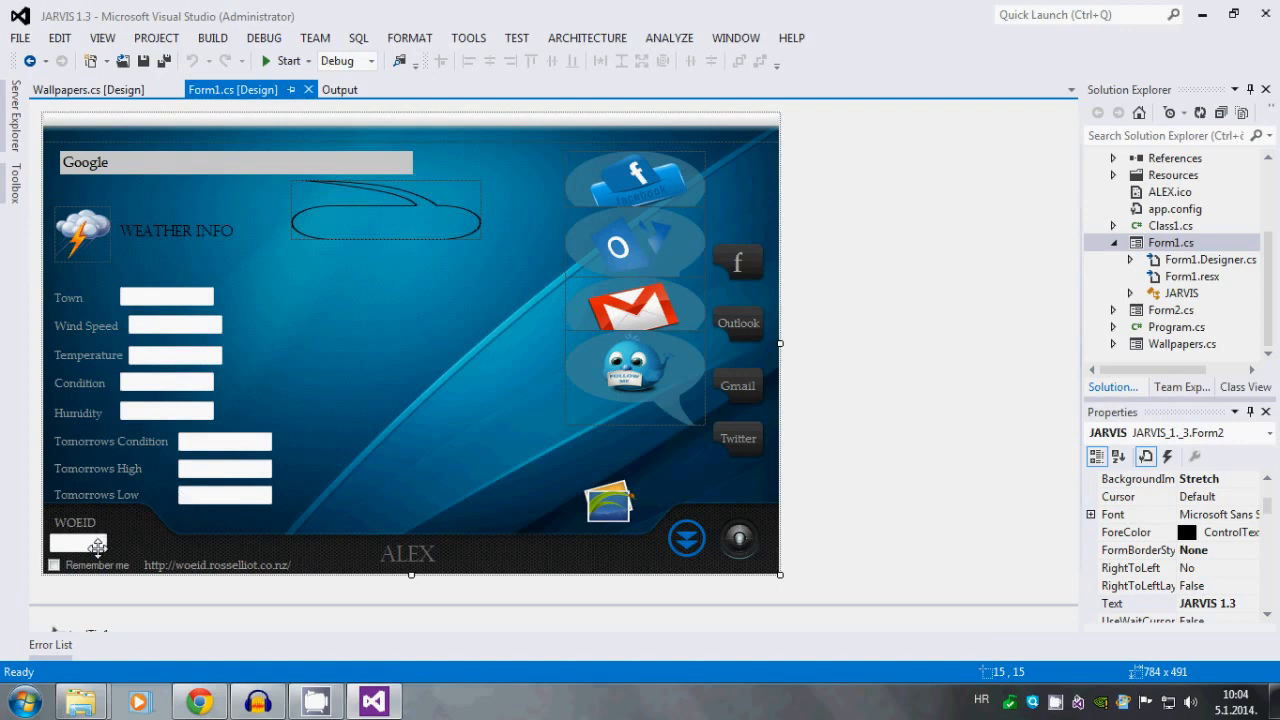
mouse_move(218, 560)
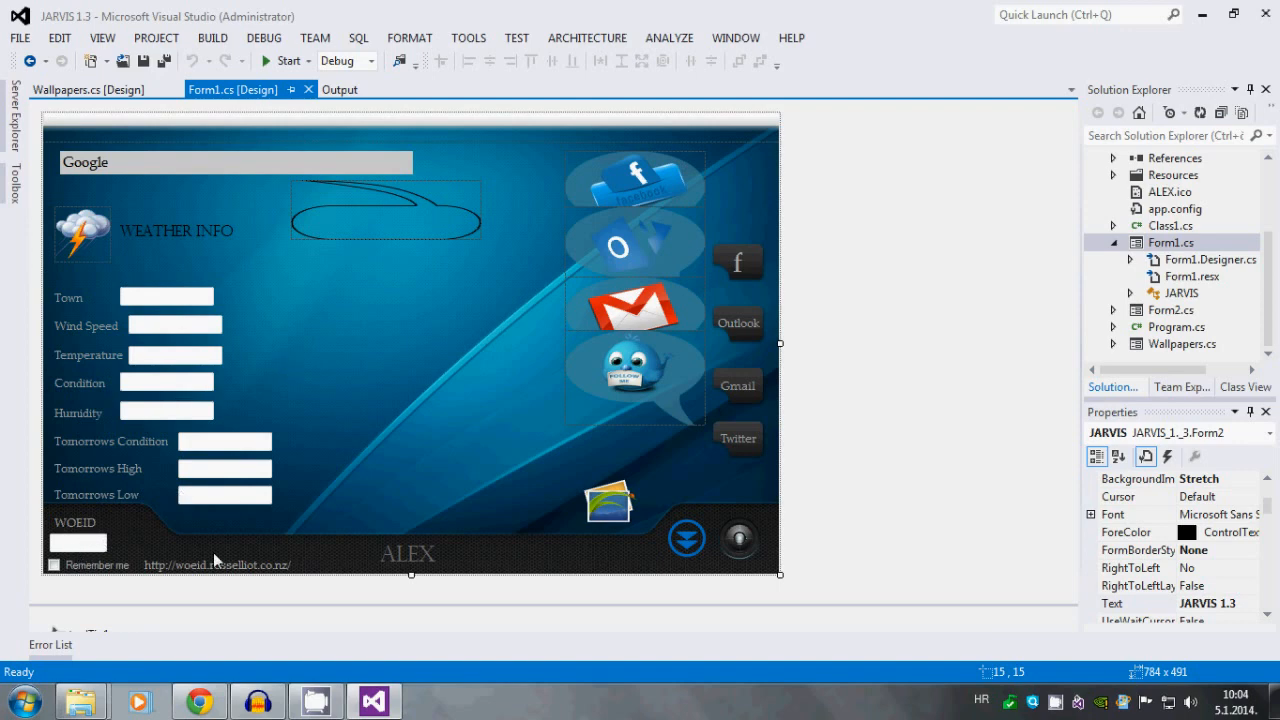
mouse_move(352, 570)
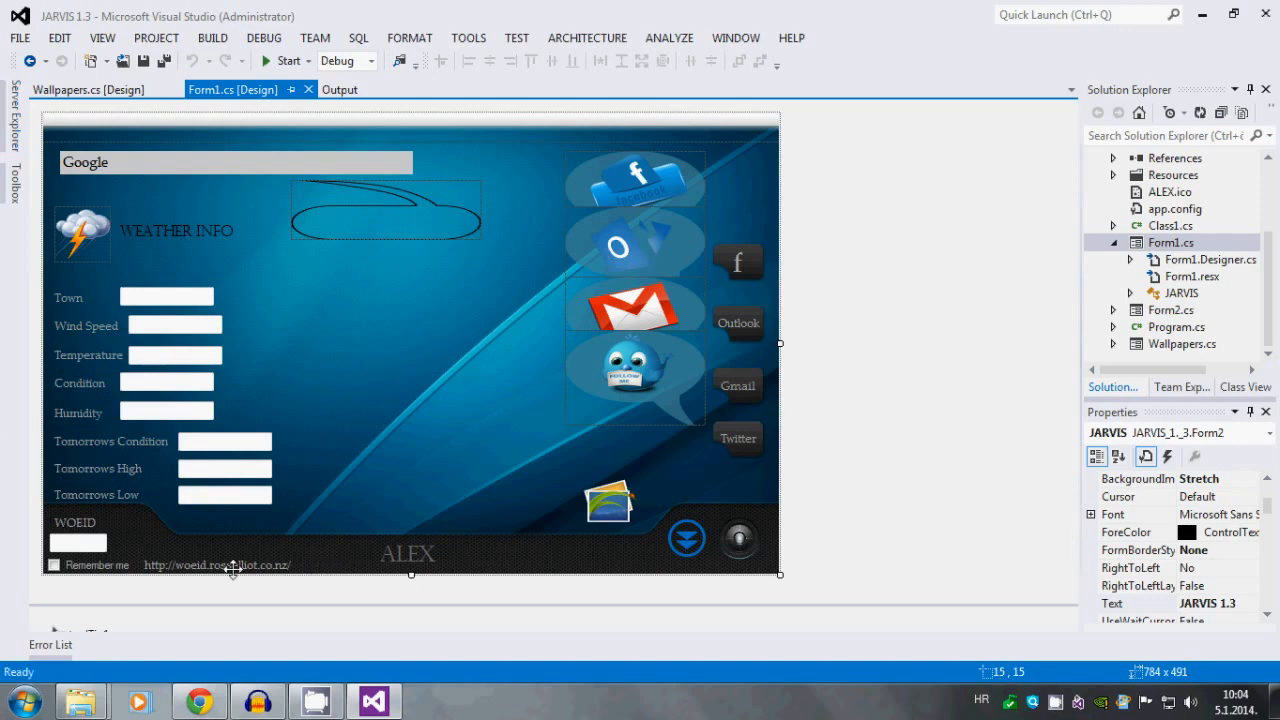
mouse_move(424, 464)
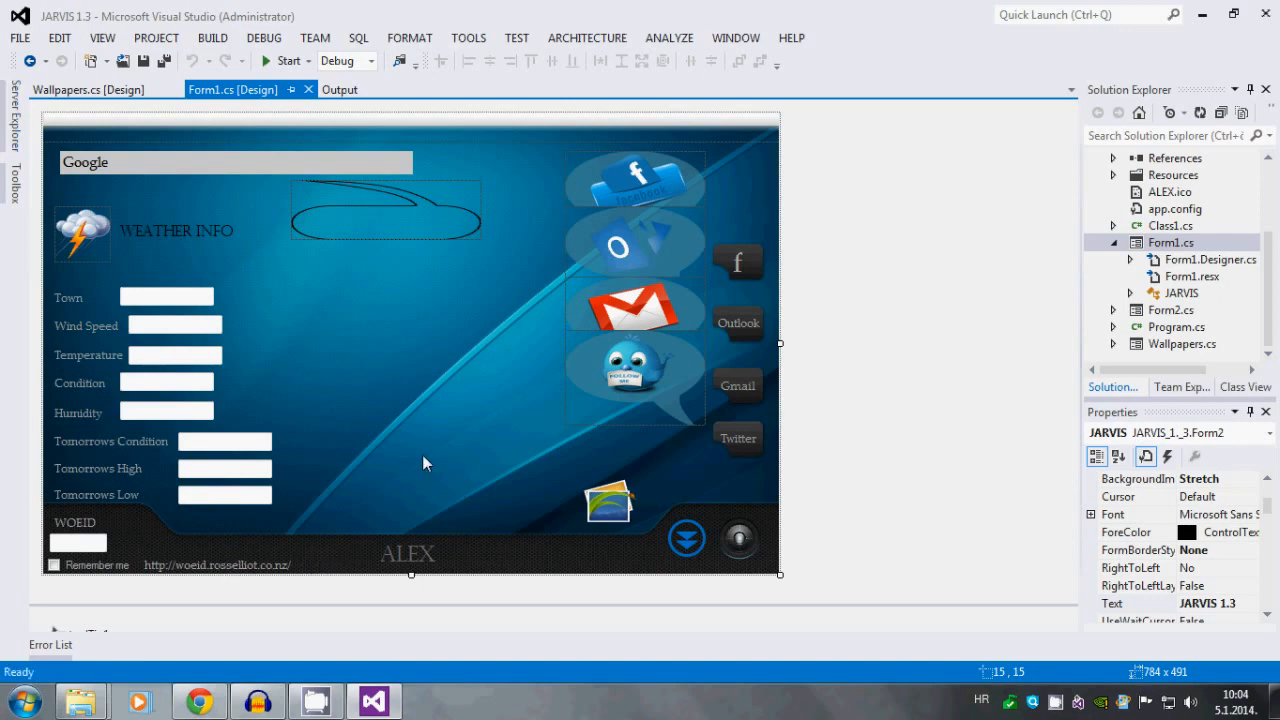
mouse_move(350, 336)
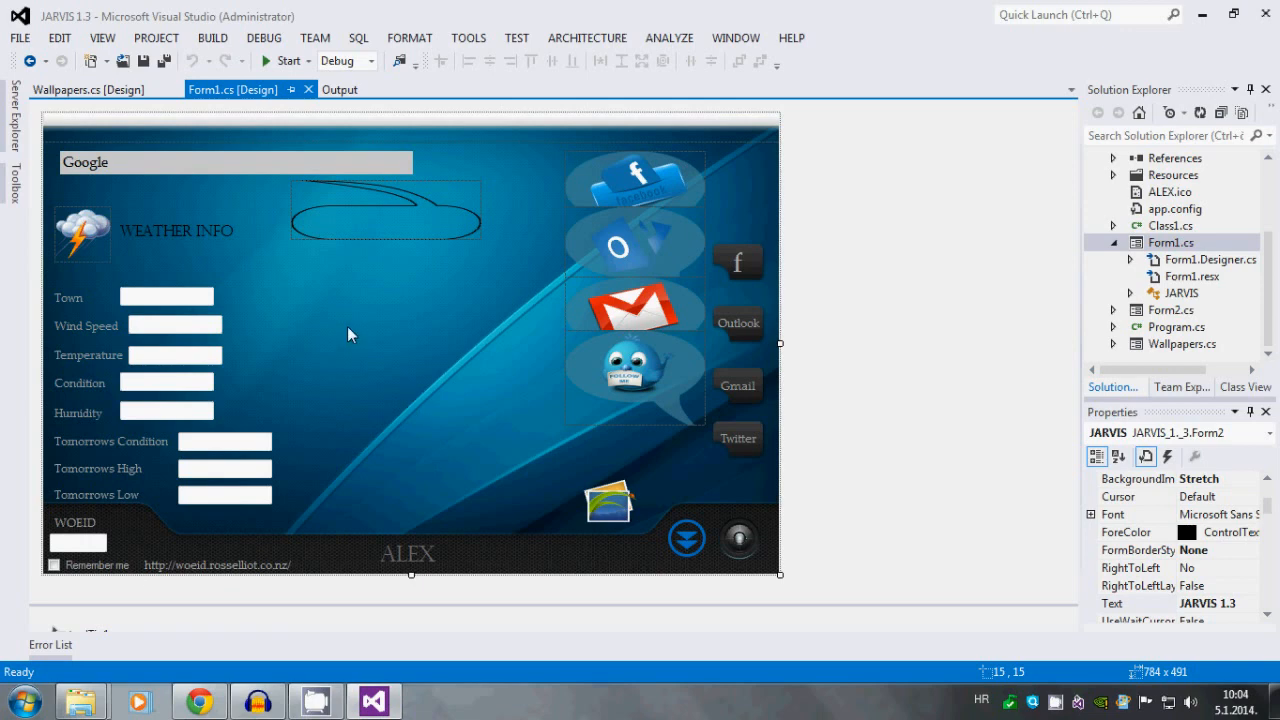
mouse_move(88, 240)
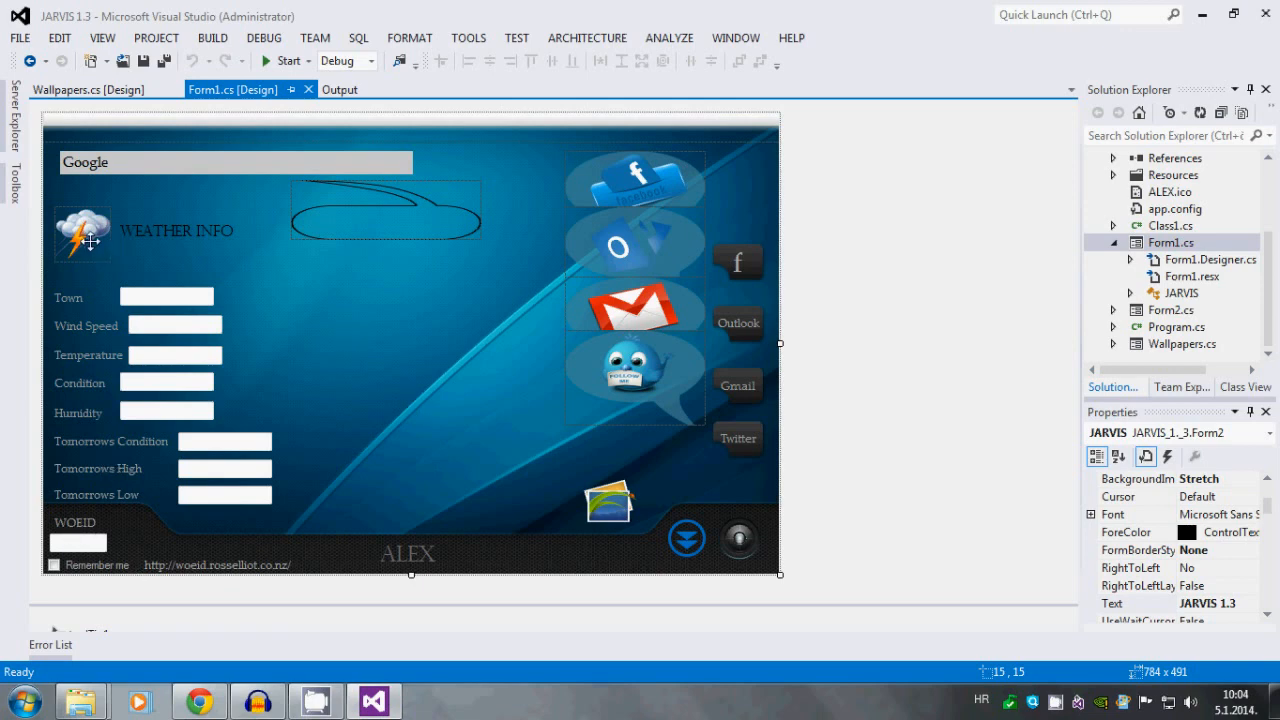
mouse_move(64, 224)
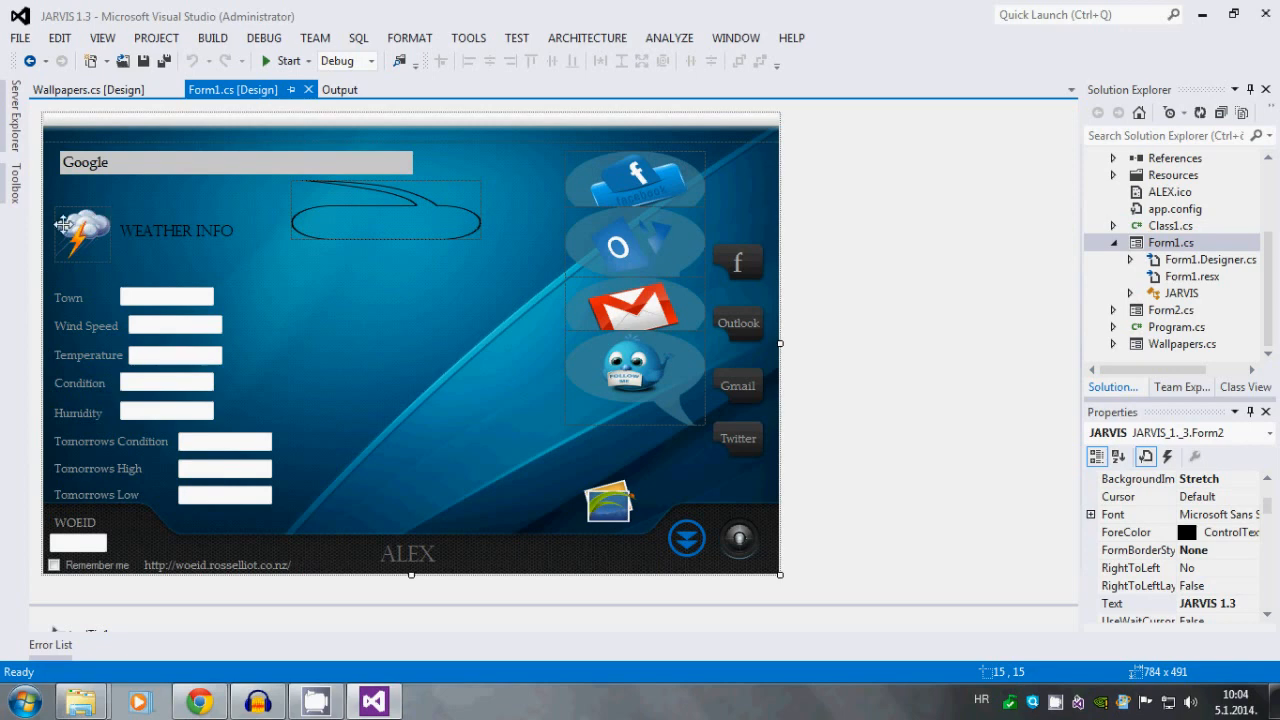
mouse_move(176, 320)
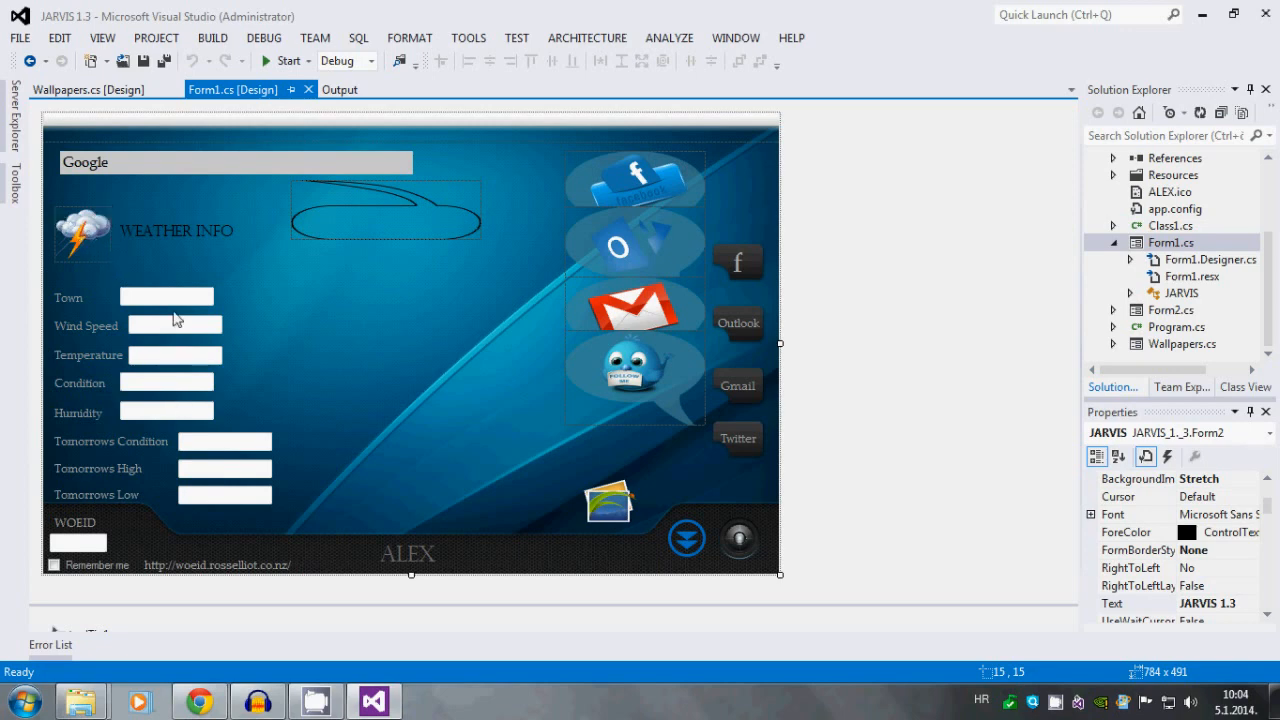
mouse_move(224, 524)
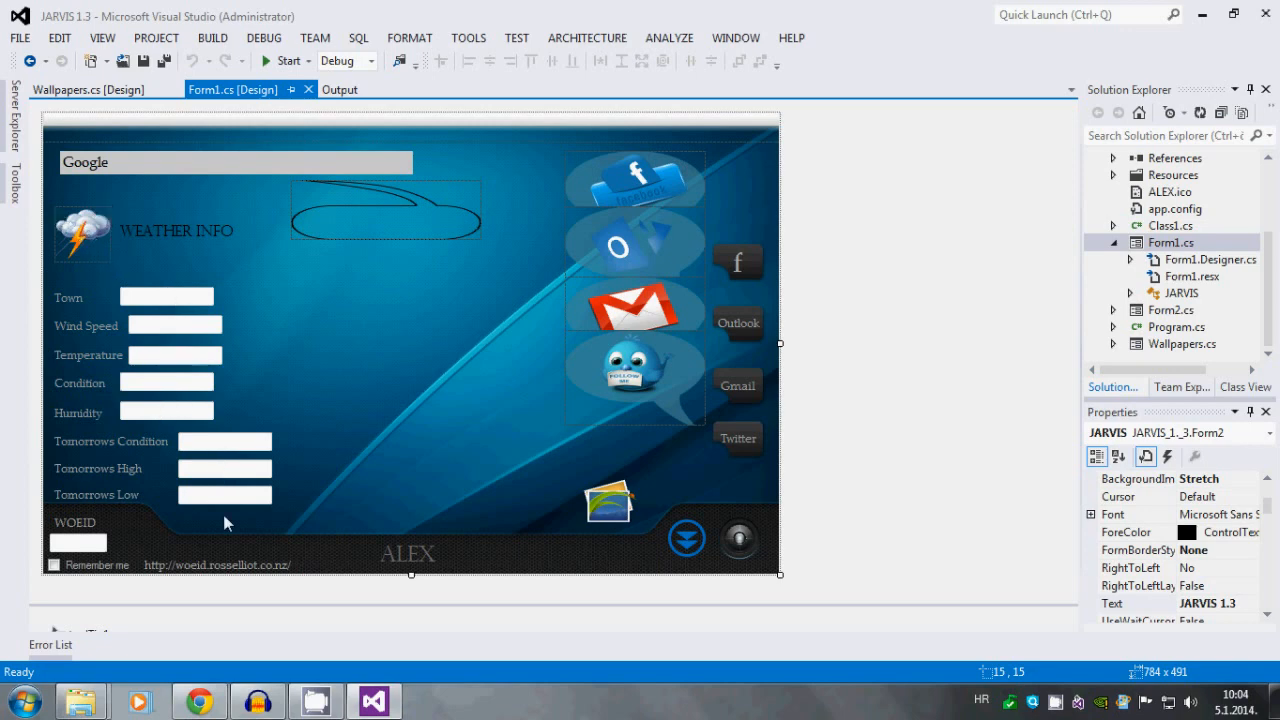
mouse_move(302, 524)
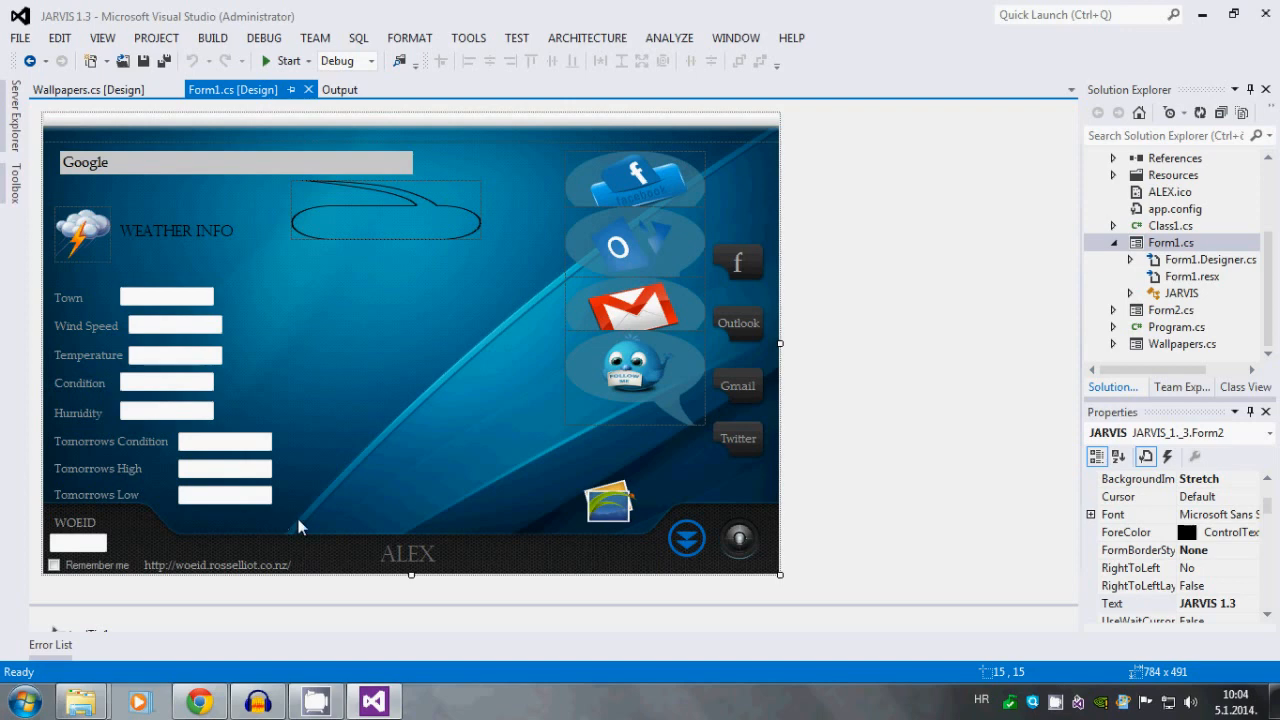
mouse_move(428, 678)
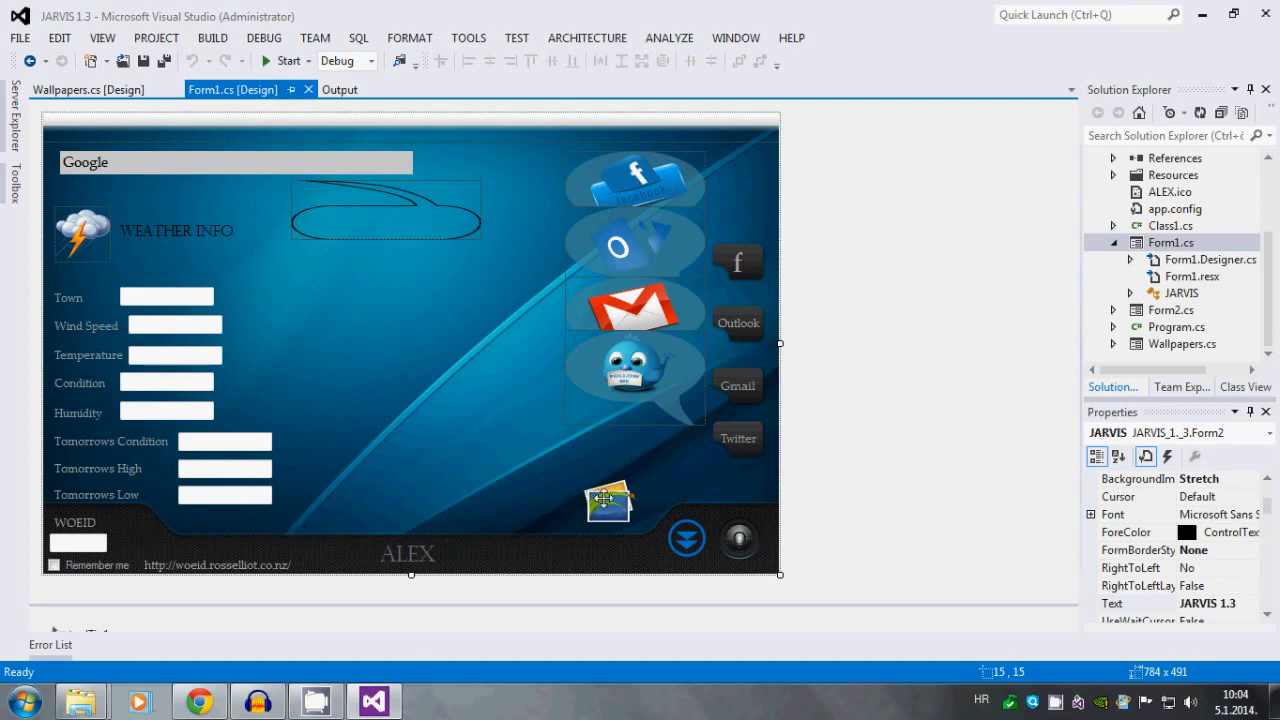
click(232, 88)
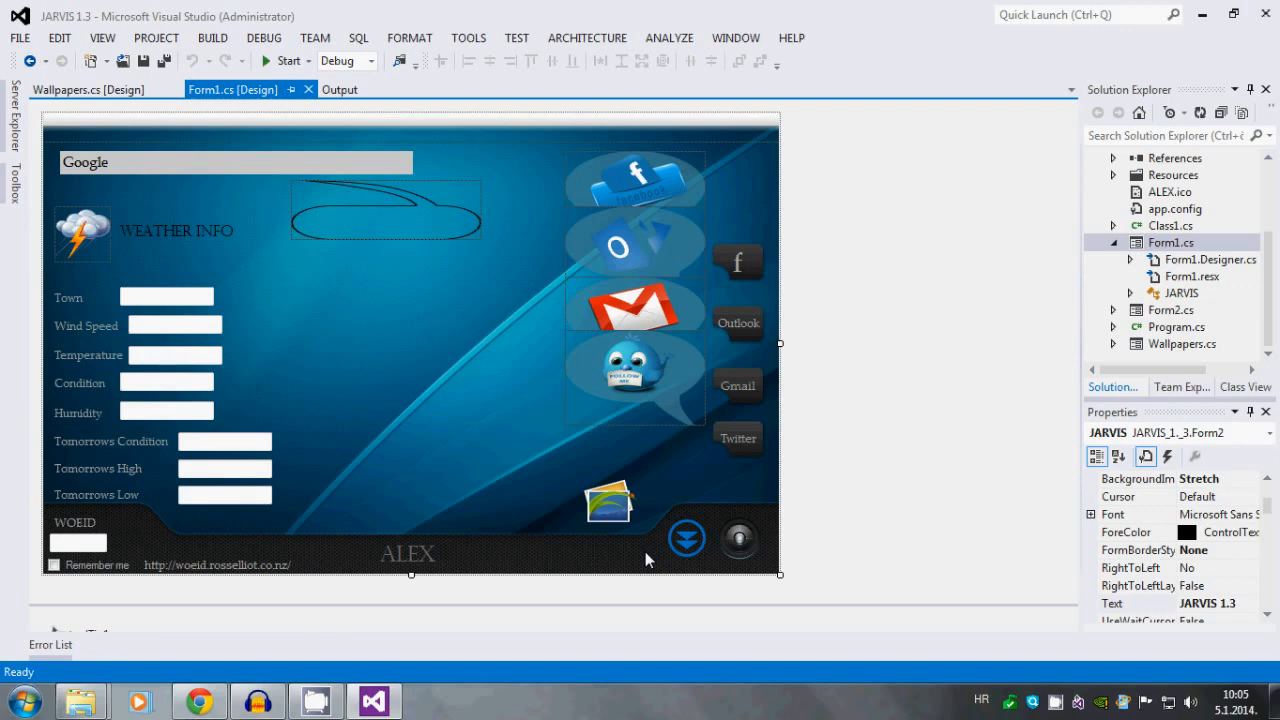
mouse_move(636, 560)
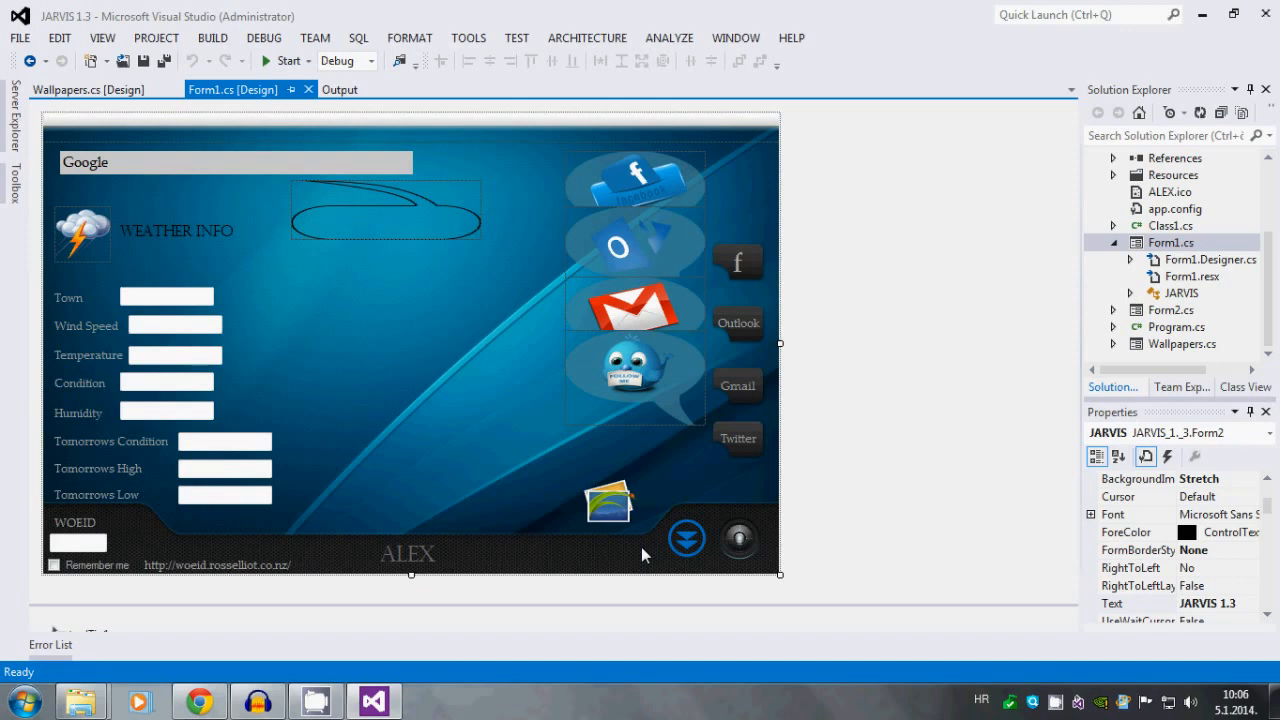
mouse_move(444, 272)
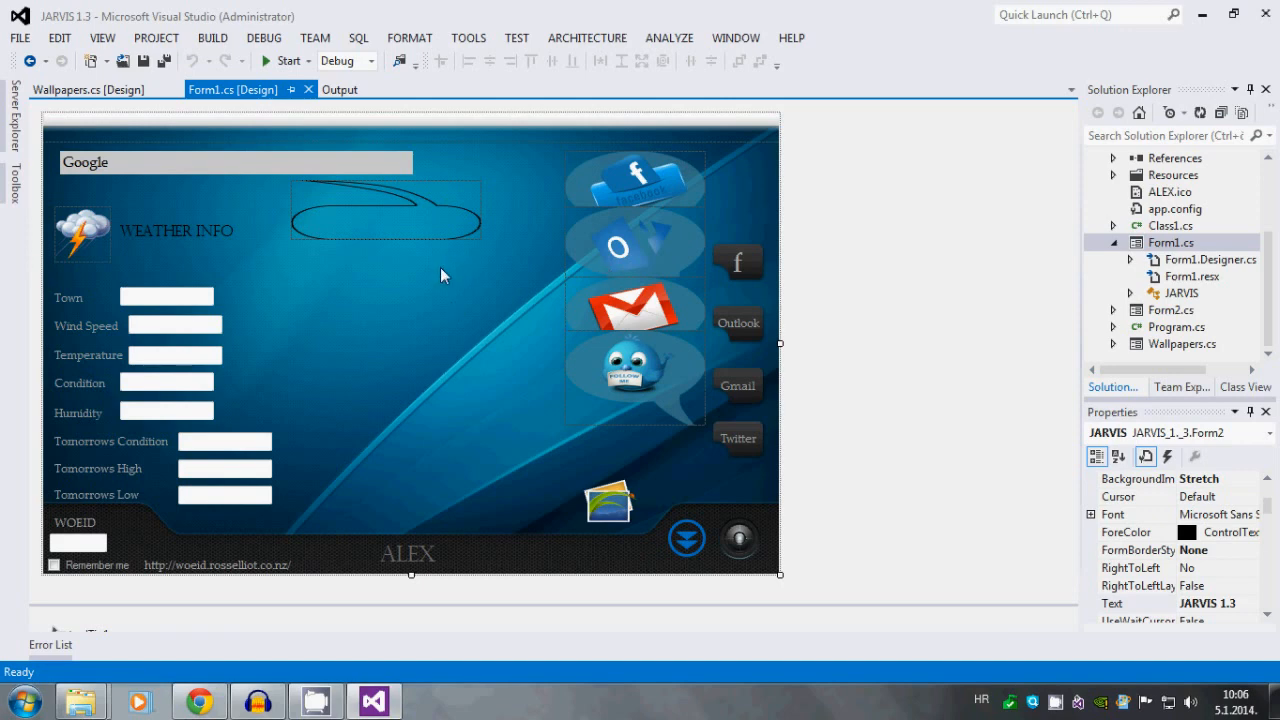
mouse_move(424, 304)
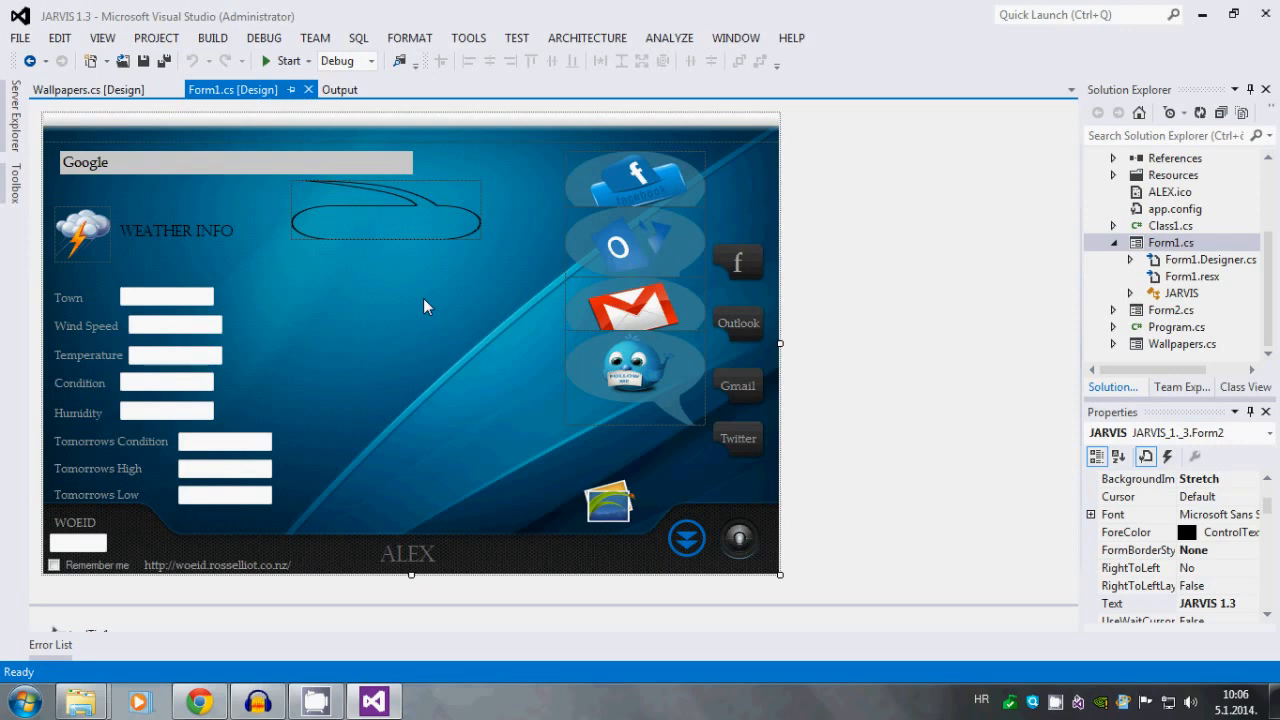
mouse_move(434, 240)
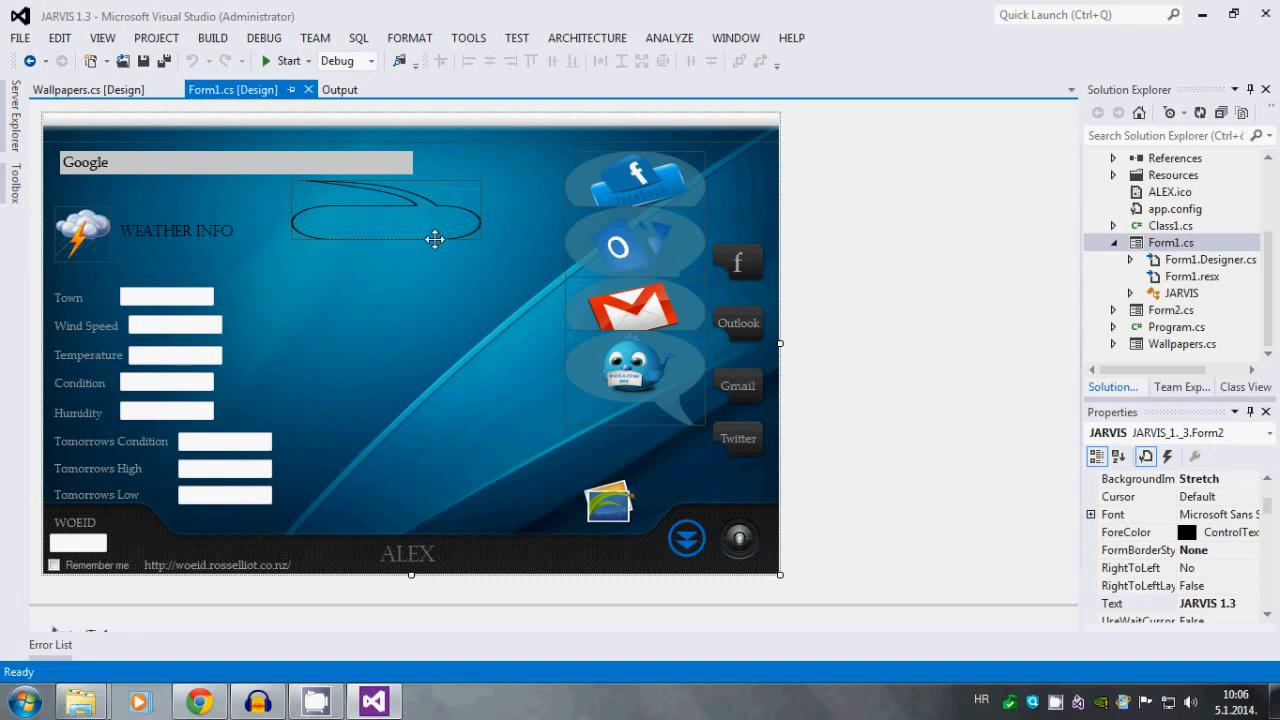
mouse_move(420, 302)
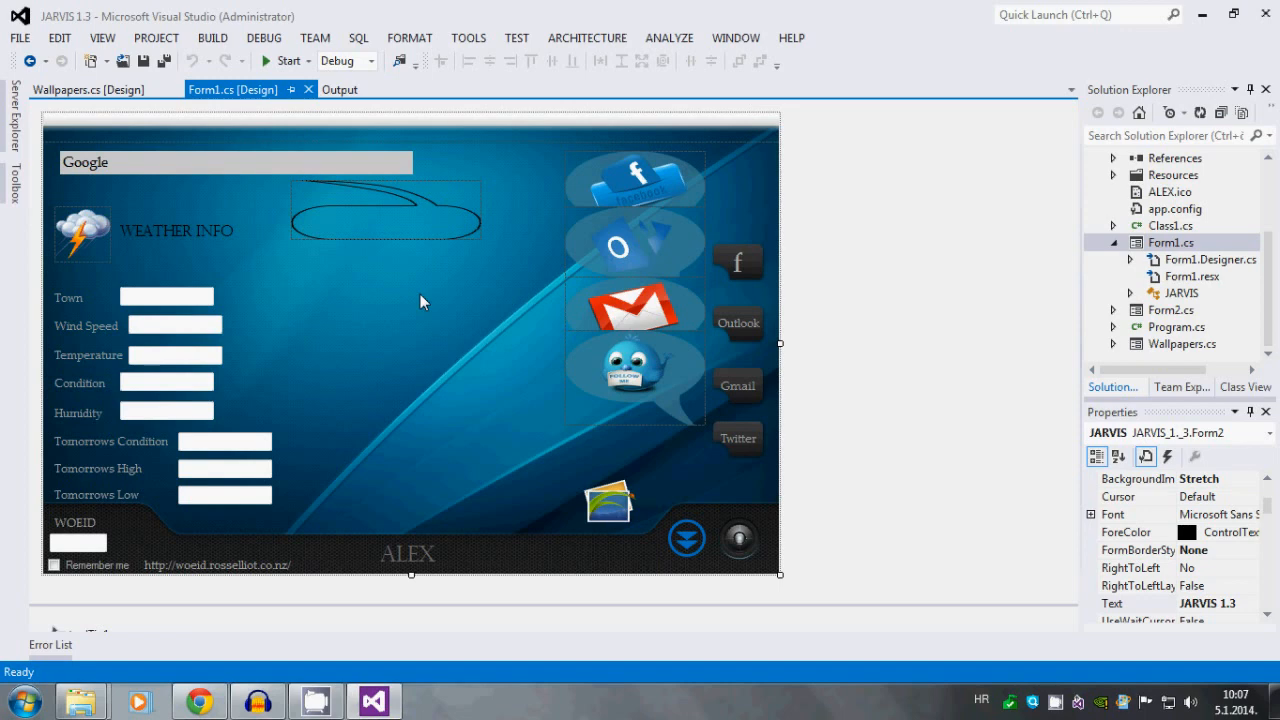
mouse_move(470, 376)
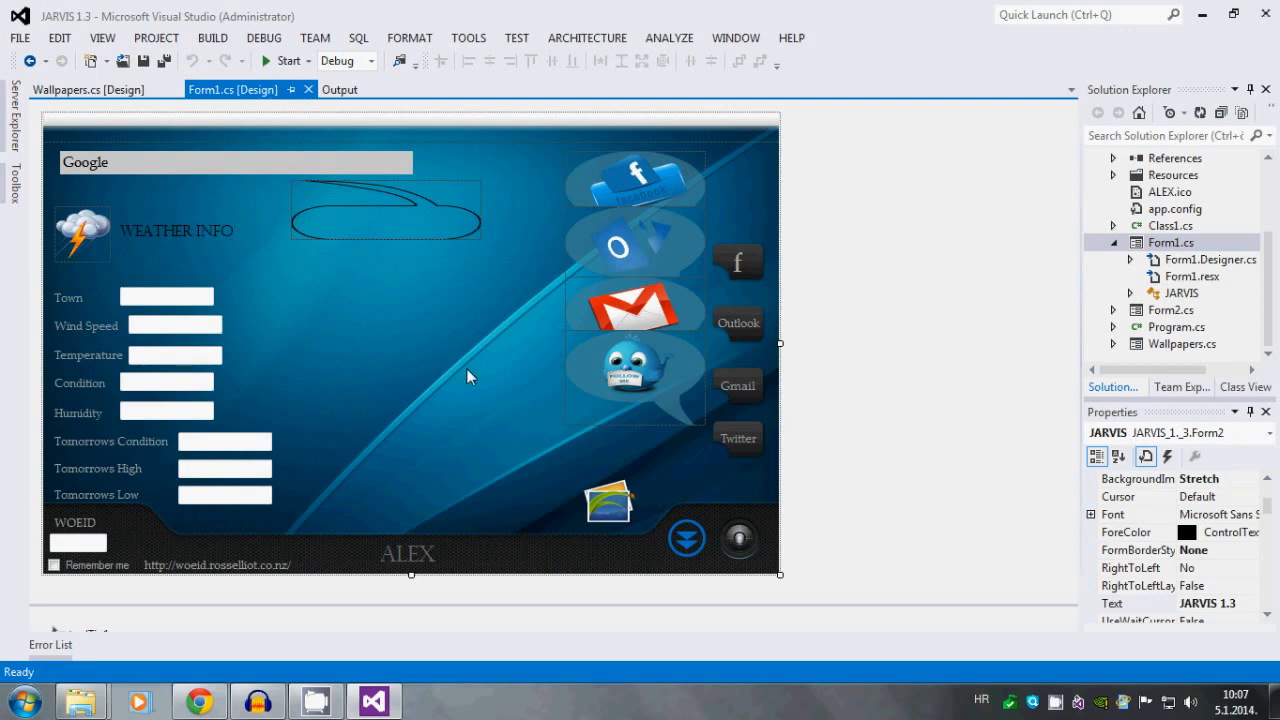
mouse_move(436, 376)
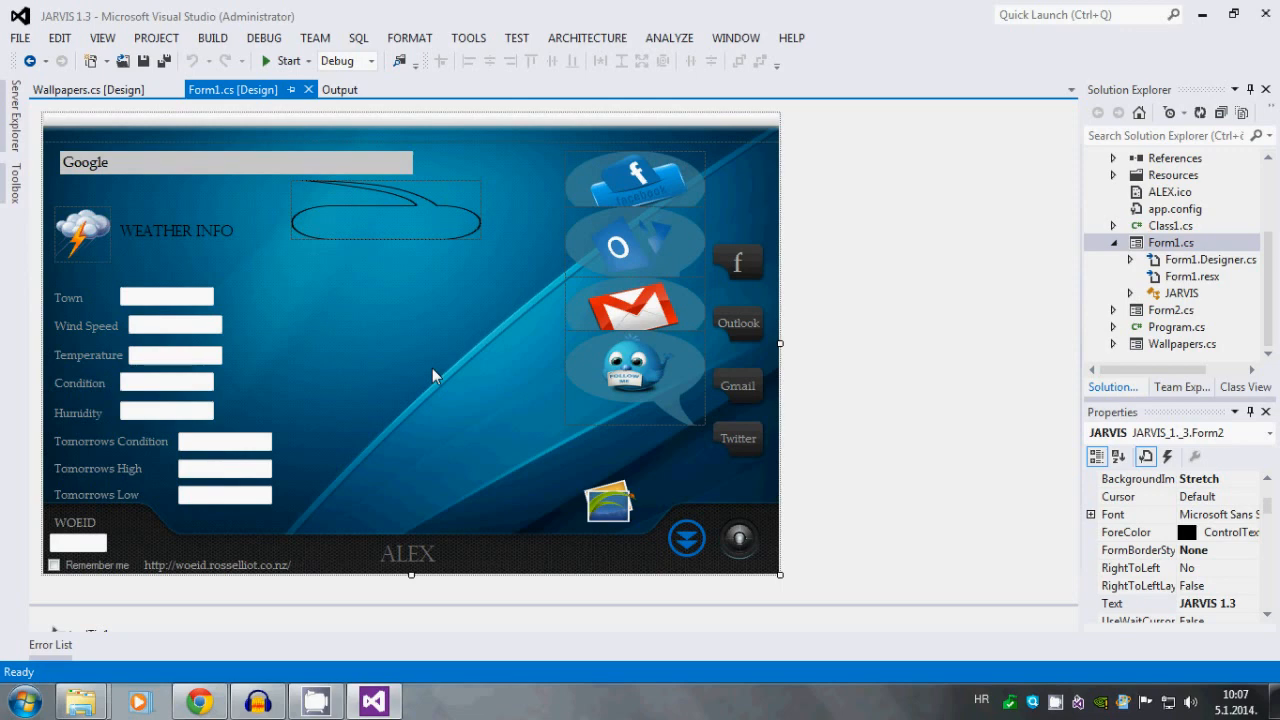
mouse_move(438, 370)
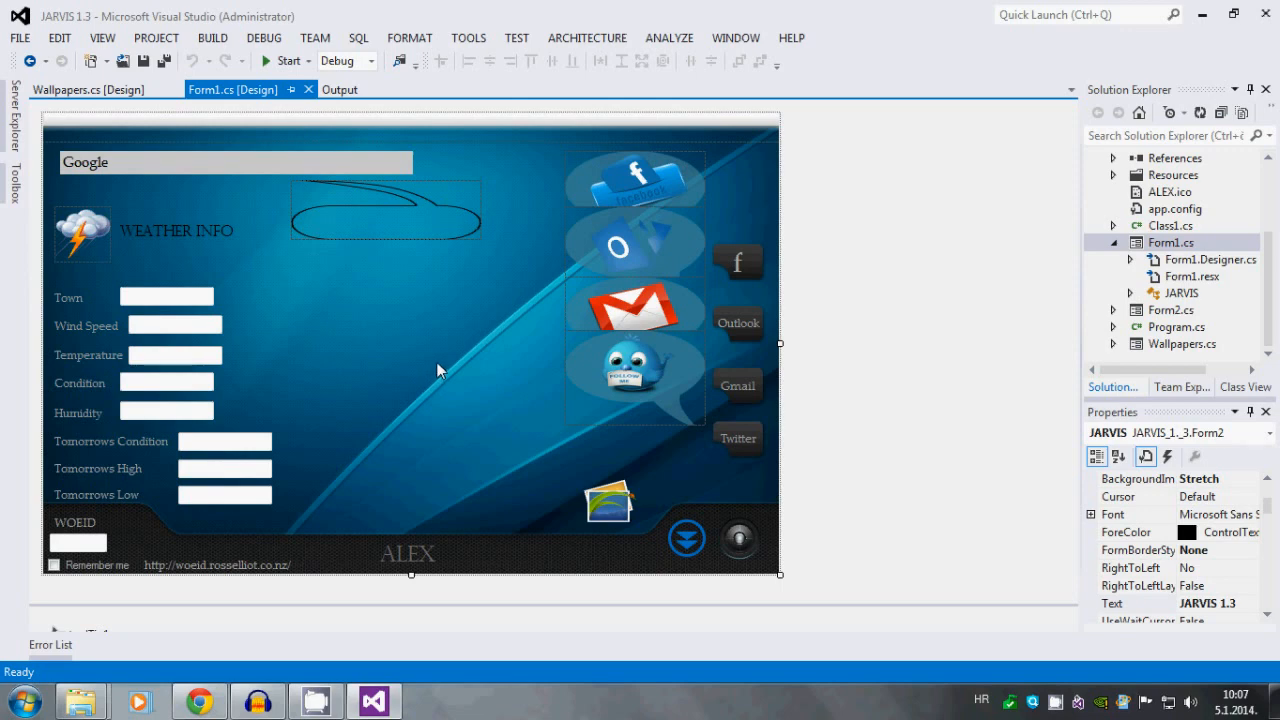
mouse_move(380, 384)
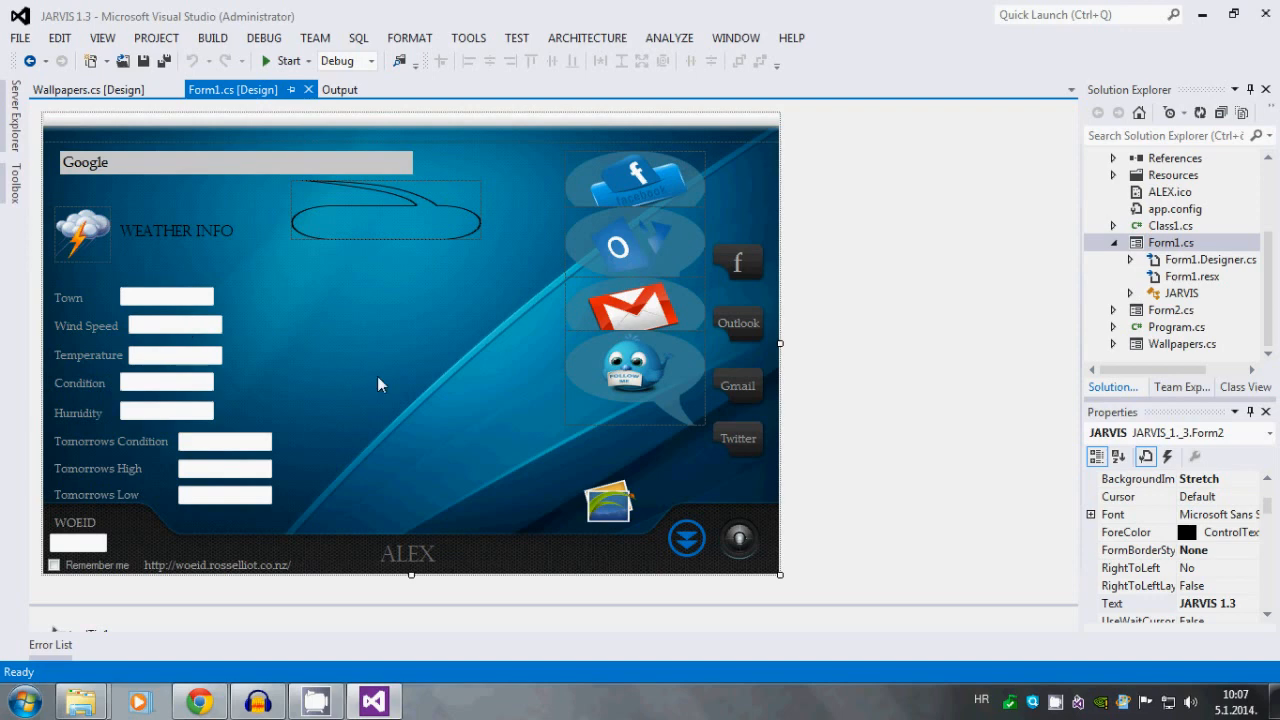